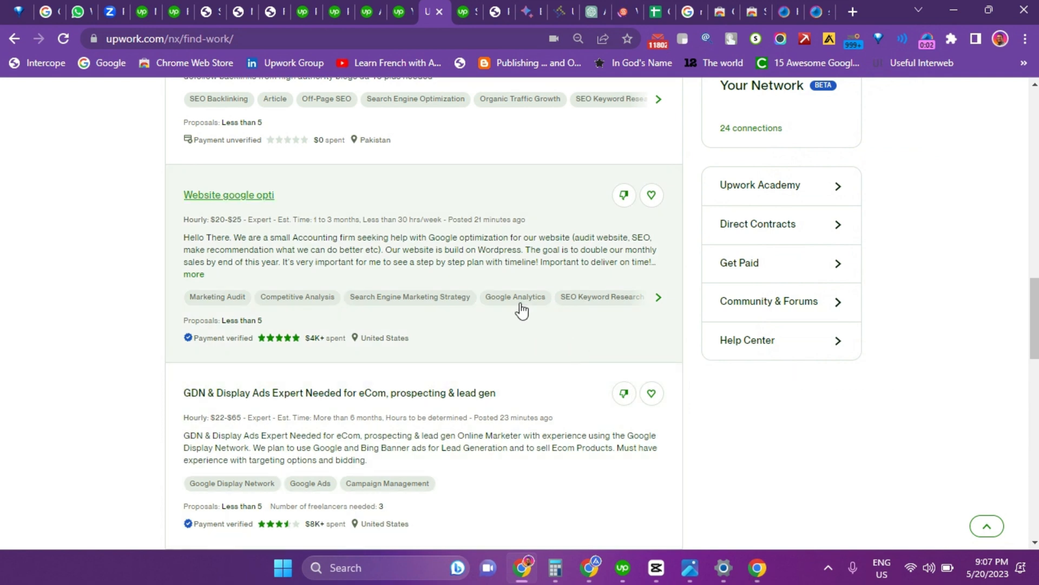
mouse_move(480, 278)
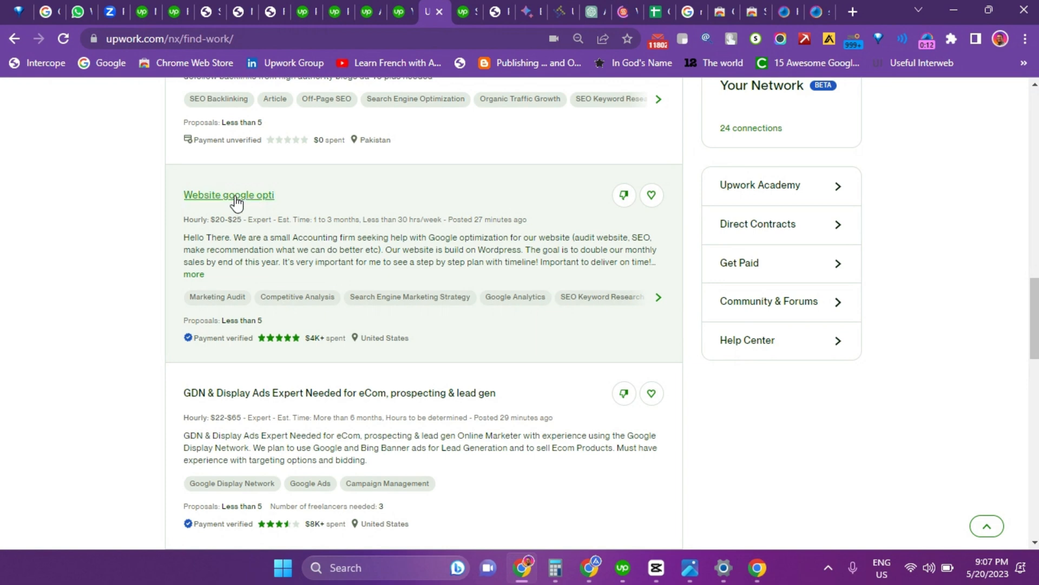
mouse_move(229, 203)
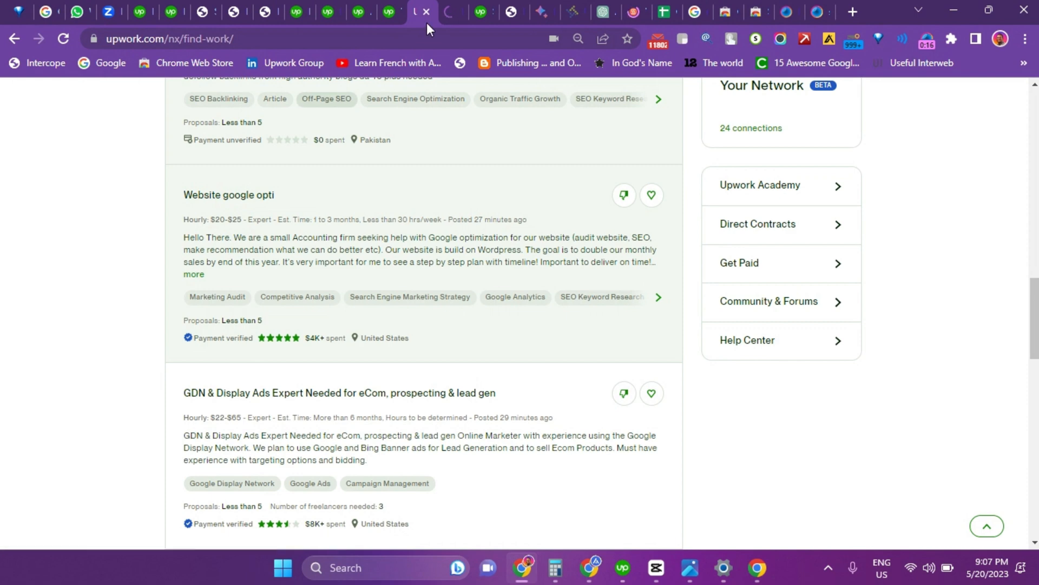
Step: Switch to the newly opened 'Website google opti' job details tab in Upwork
click(228, 195)
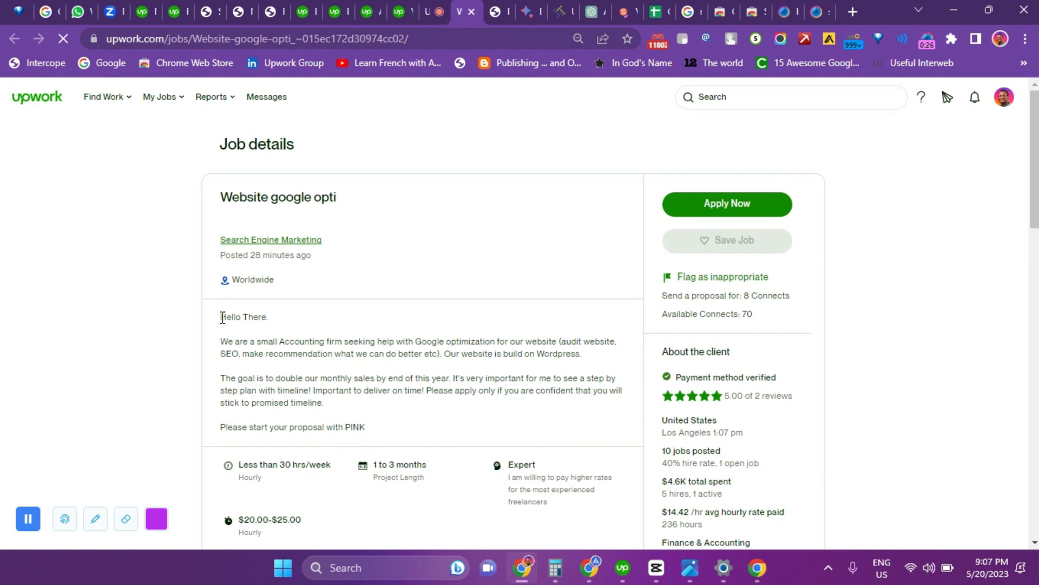
drag(221, 317, 366, 427)
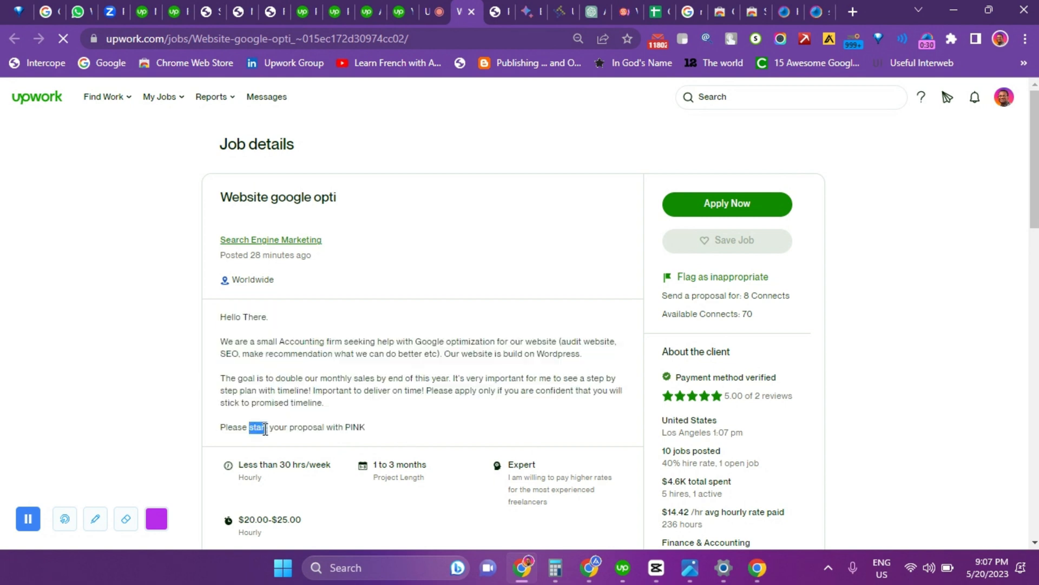
triple_click(281, 427)
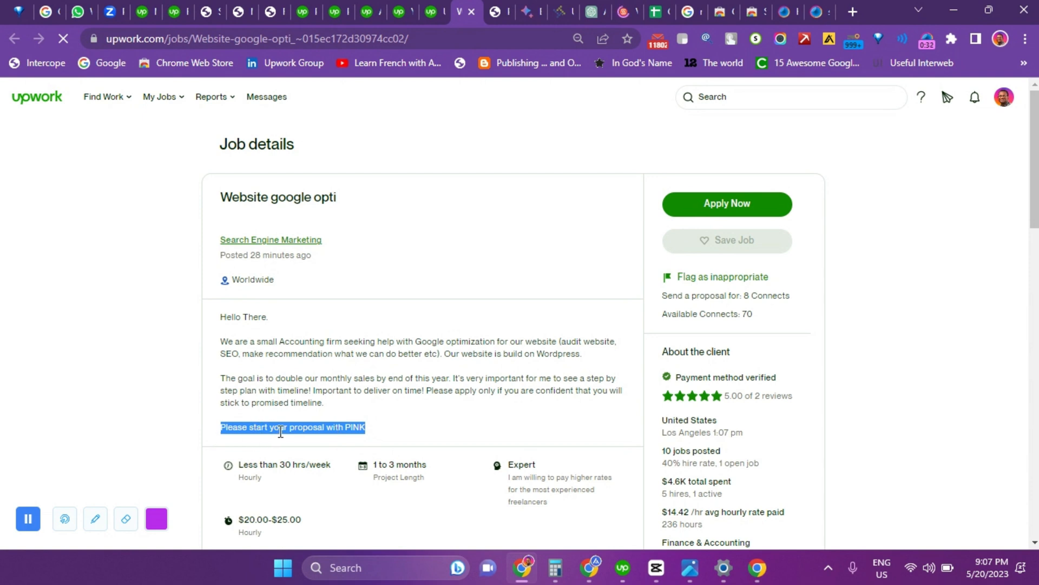
mouse_move(390, 441)
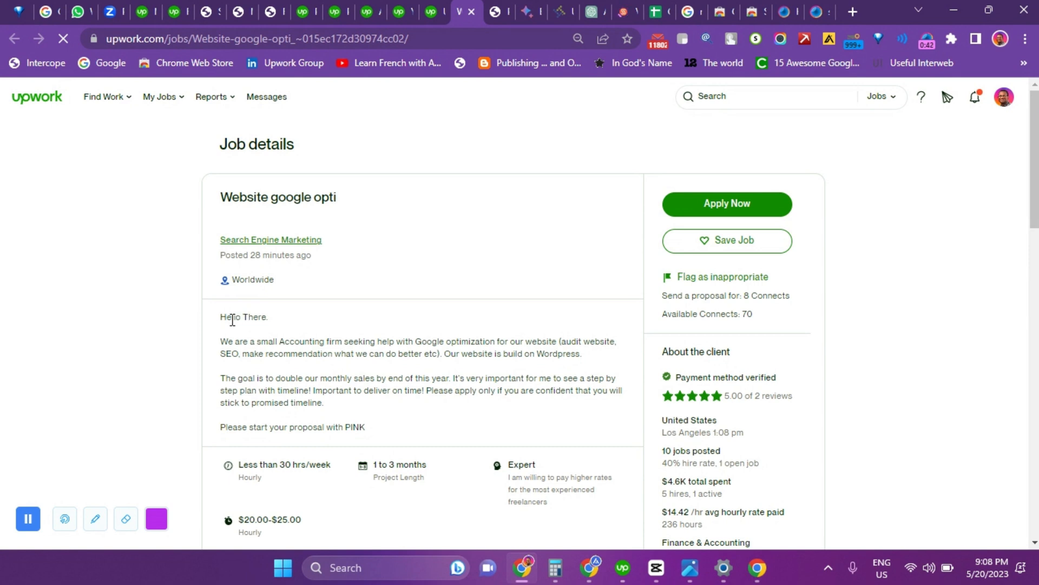
drag(232, 317, 364, 427)
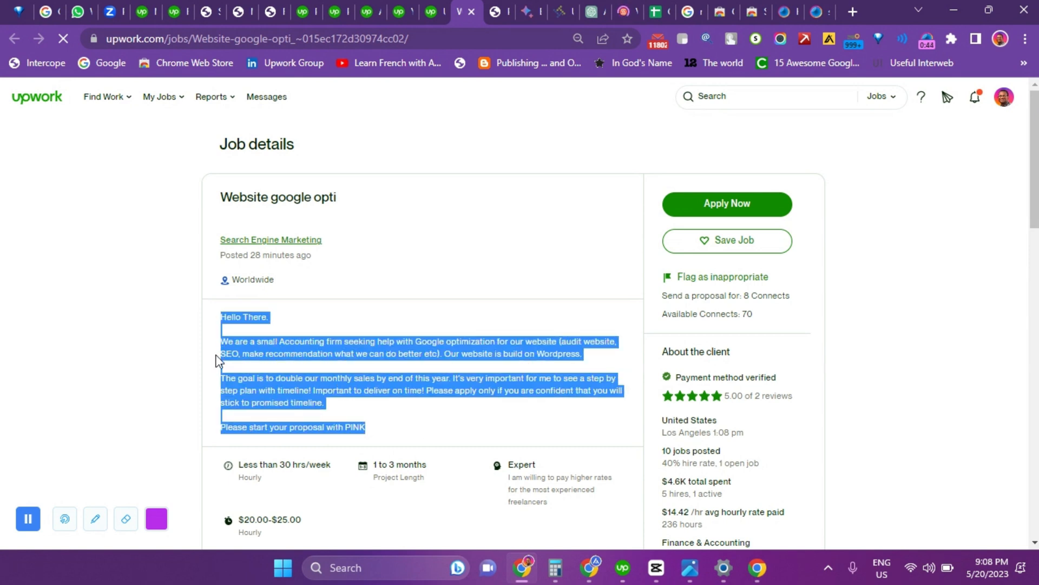
click(130, 350)
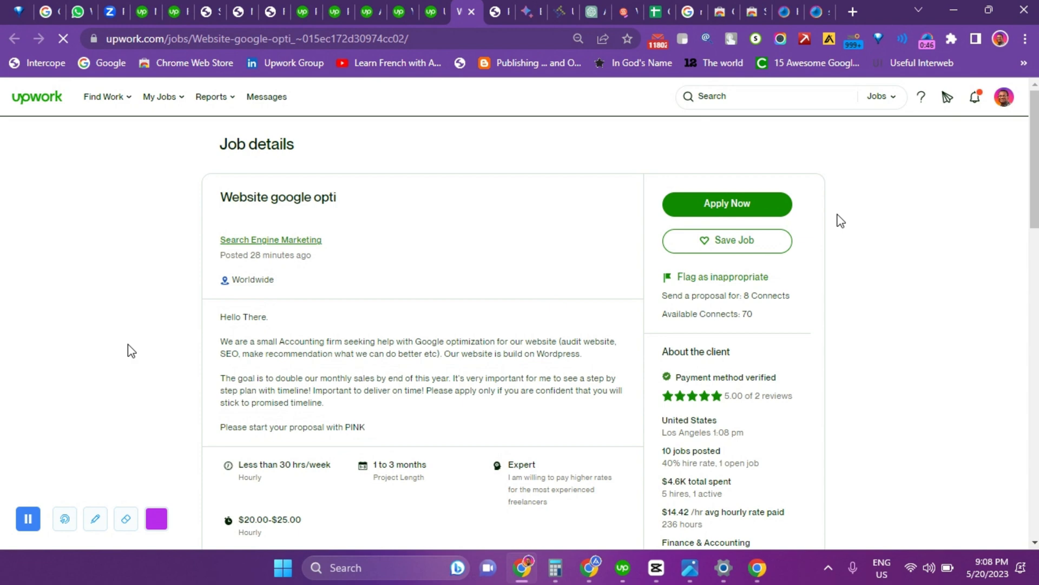
scroll(down, 3)
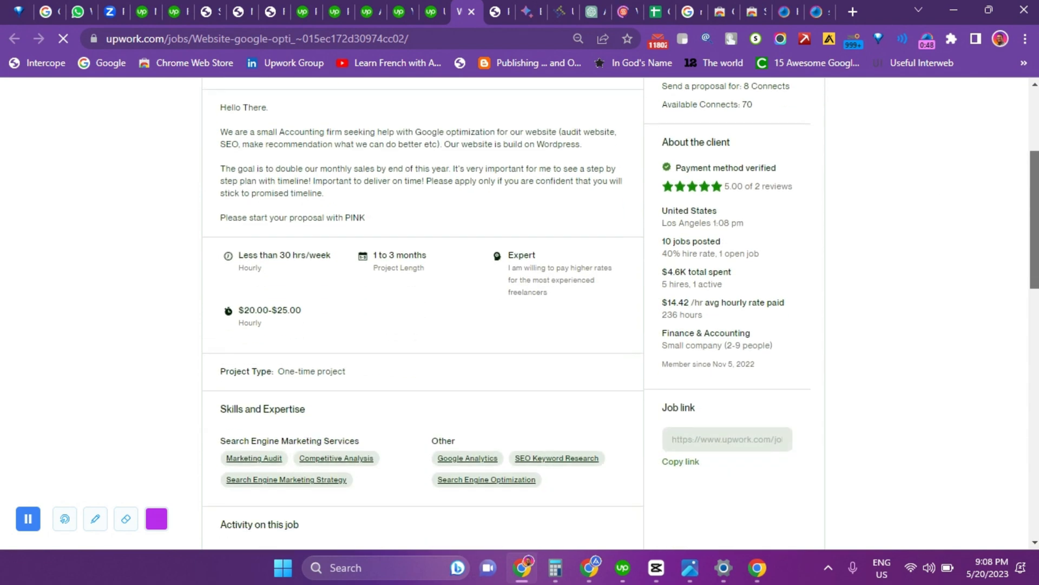
scroll(down, 3)
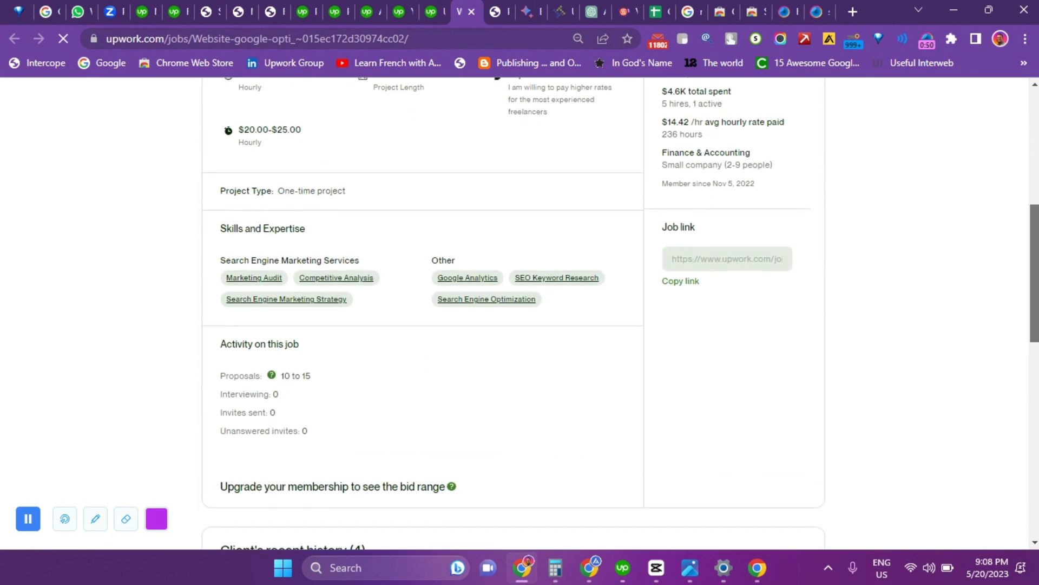
scroll(down, 3)
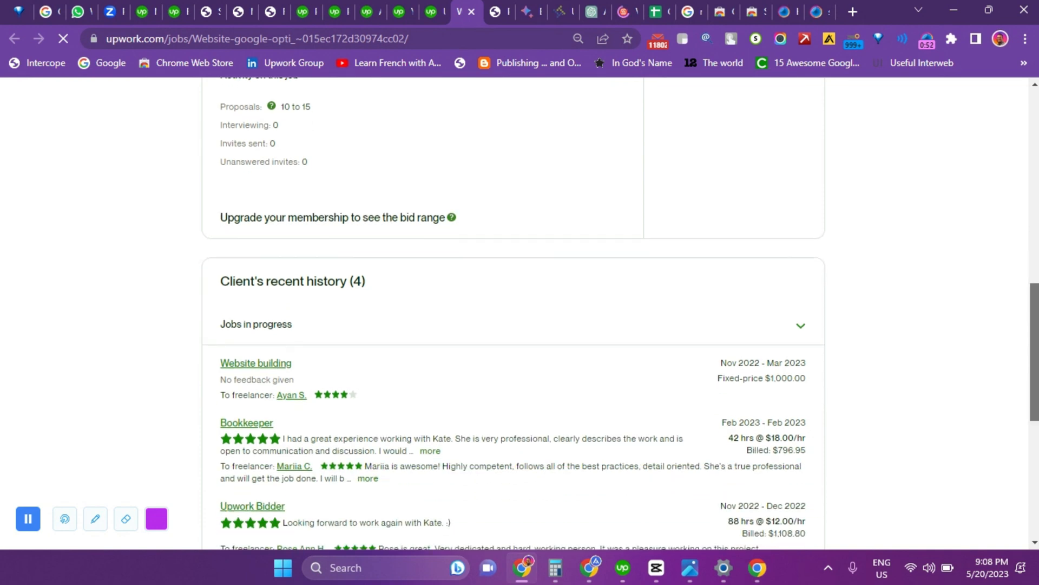
scroll(down, 3)
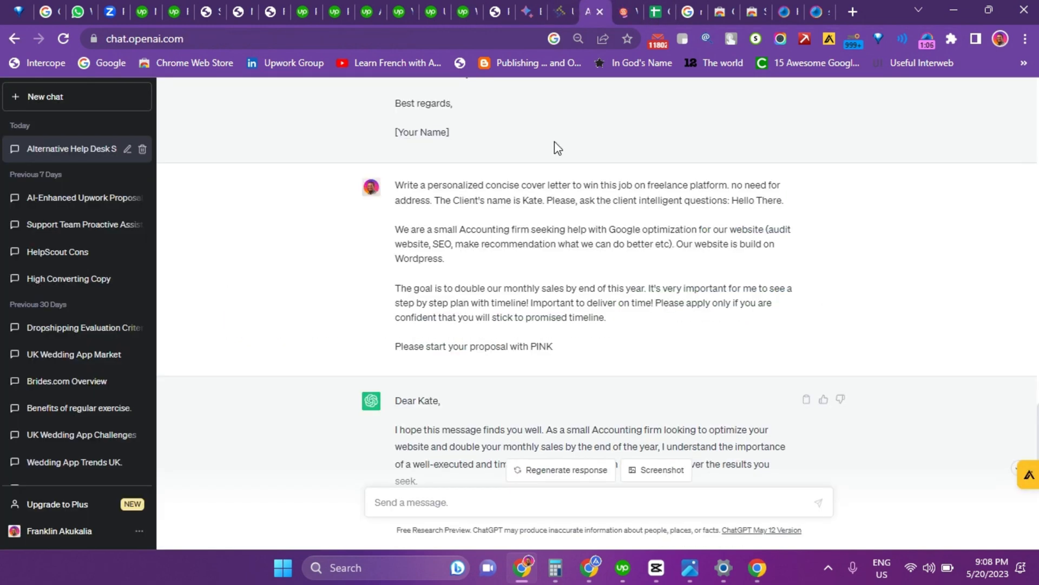
mouse_move(461, 377)
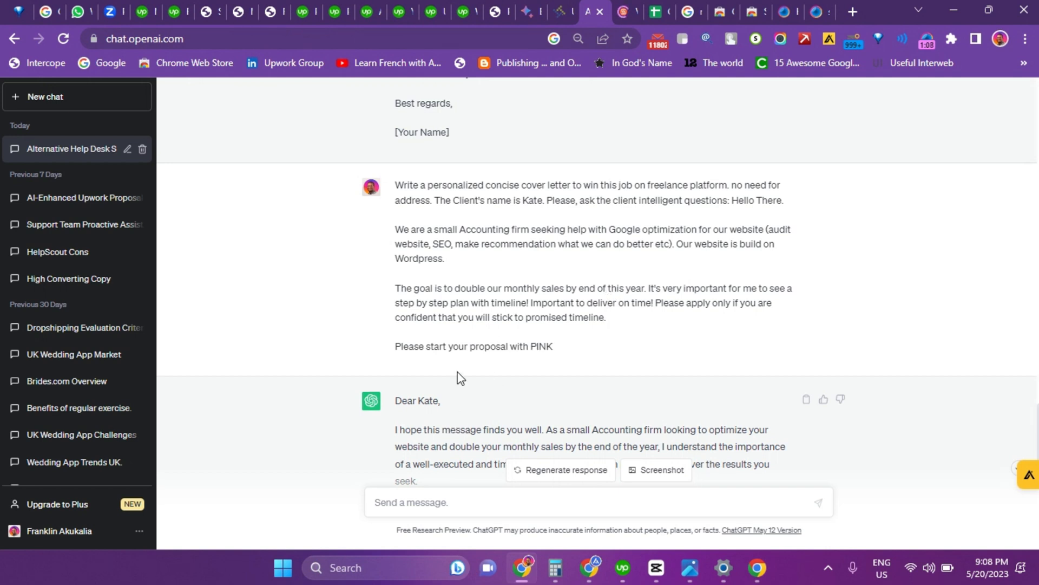
mouse_move(510, 281)
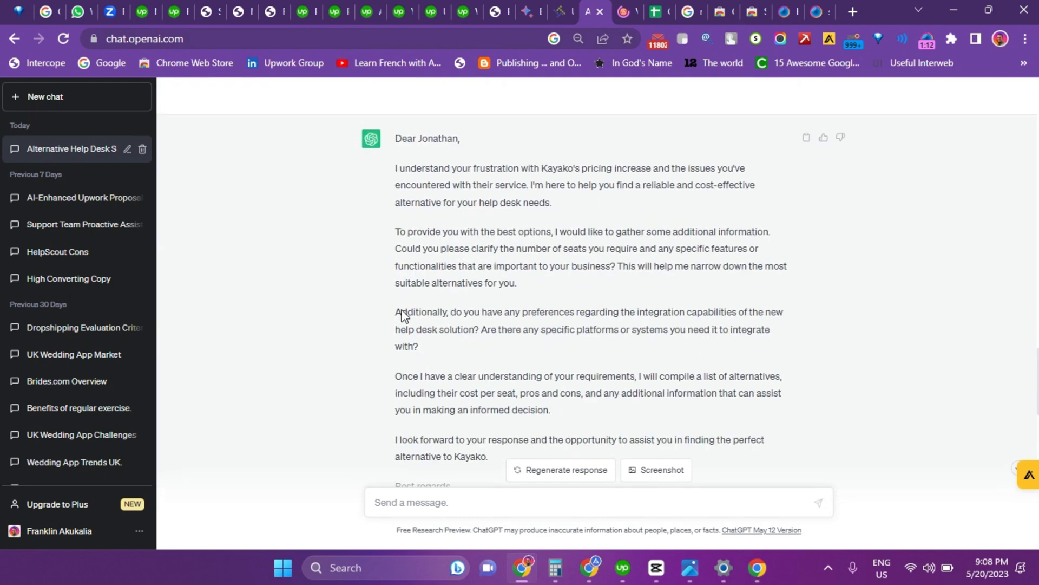
Step: Select the earlier cover-letter prompt's instruction up to 'intelligent questions:' for reuse
scroll(down, 3)
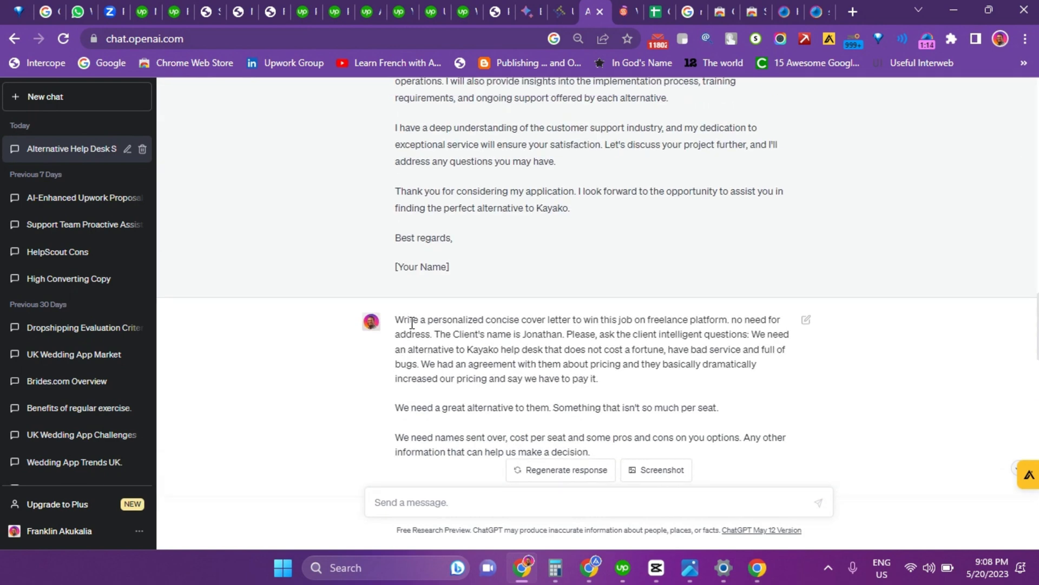
drag(396, 320, 488, 319)
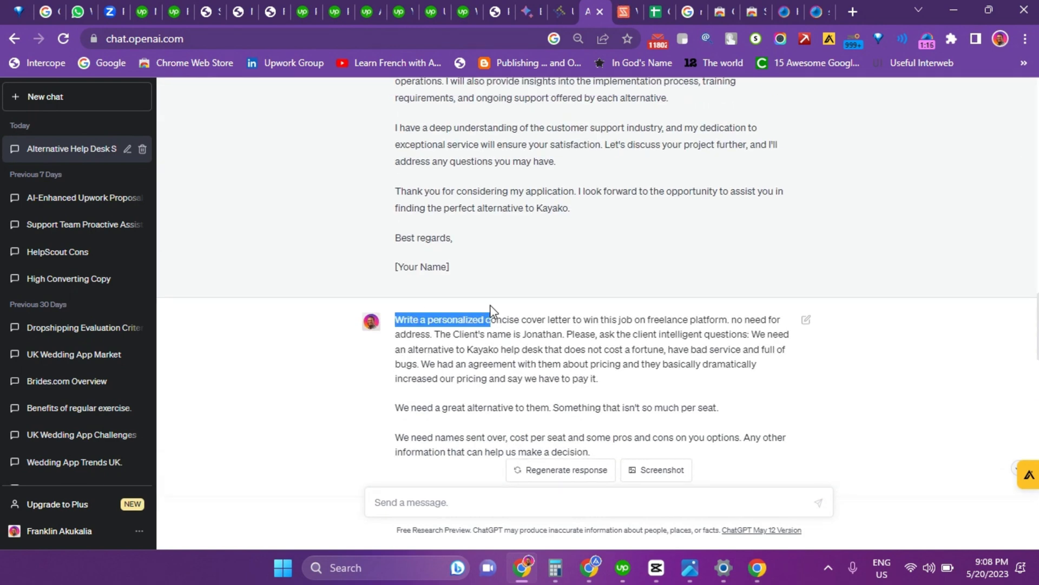
drag(491, 320, 753, 334)
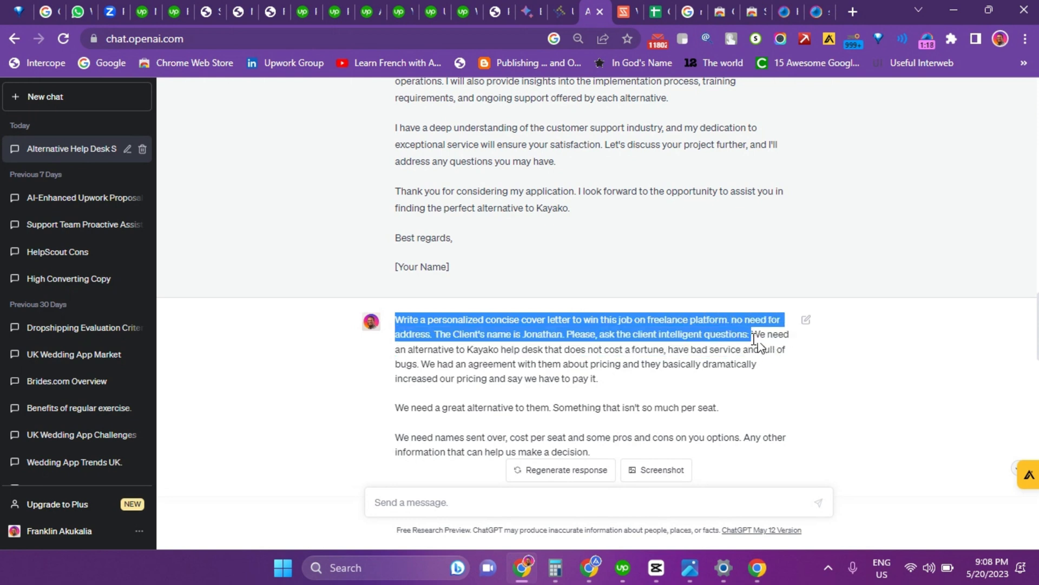
mouse_move(645, 420)
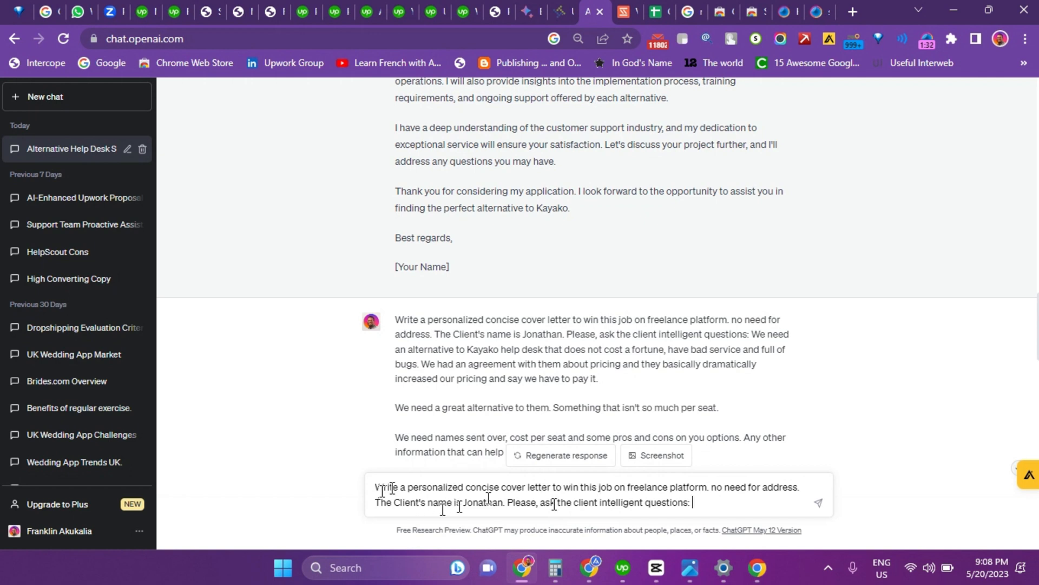
Step: Replace Jonathan with Kate and add 'Start the cover letter with "PINK"' to the prompt
double_click(483, 502)
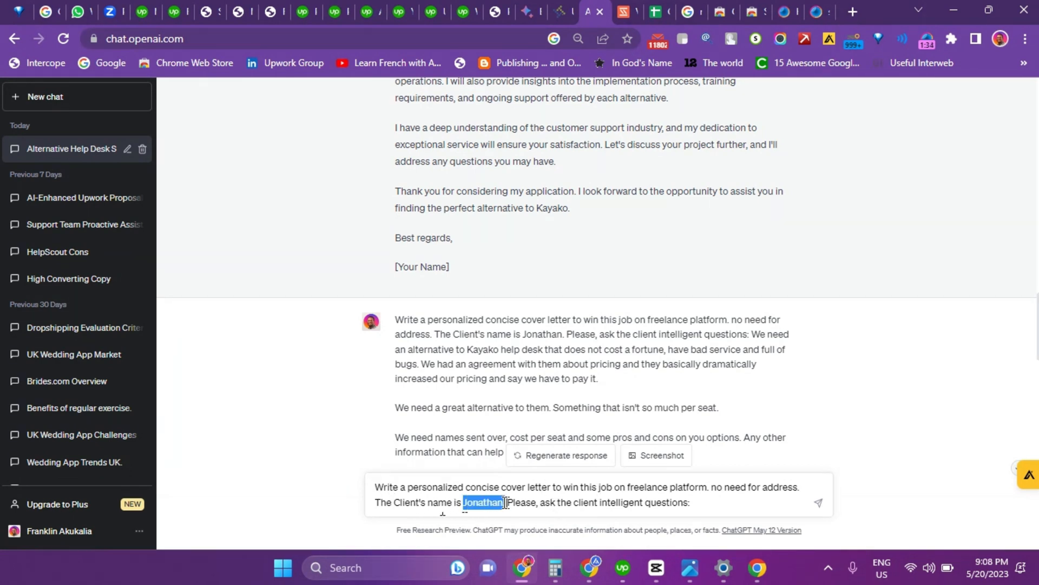
text(Ka)
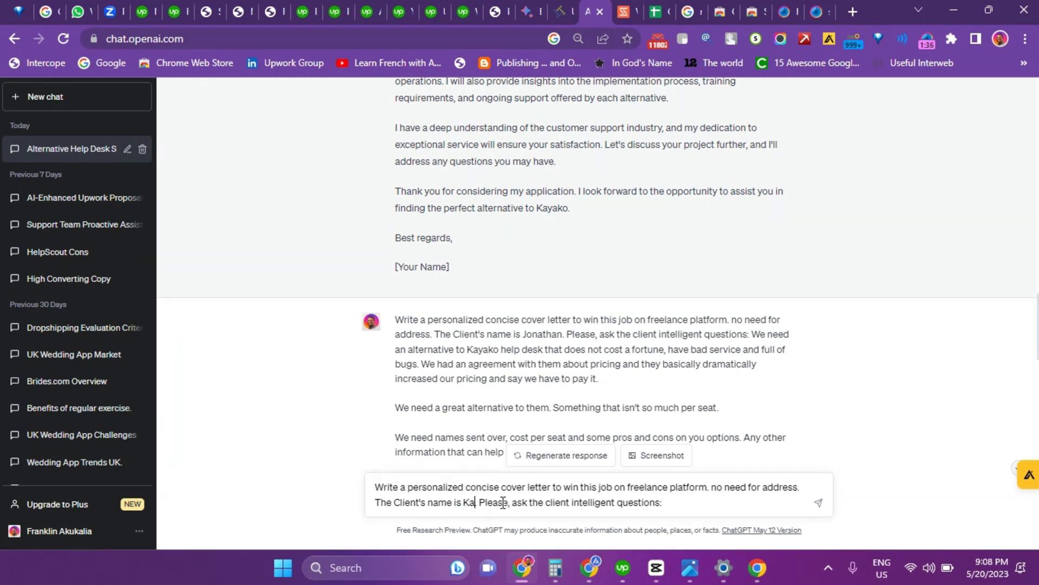
text(ta)
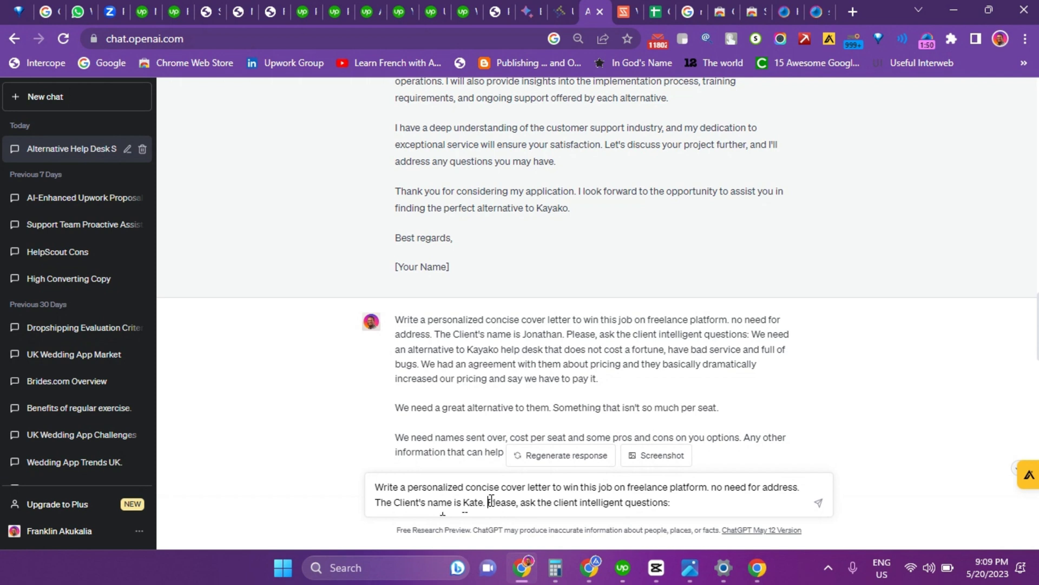
text(Start the cover letter with)
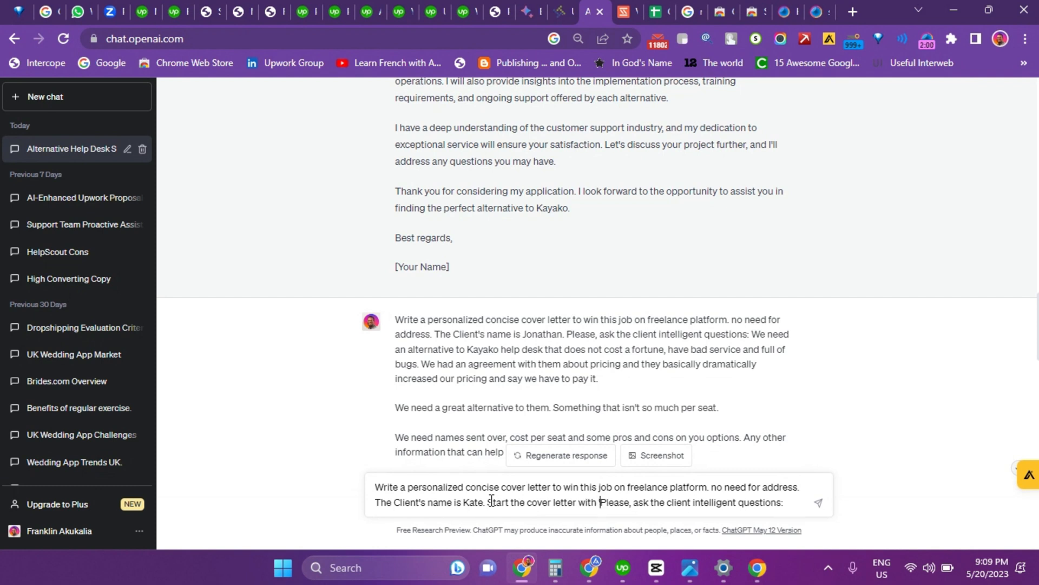
text("PINK")
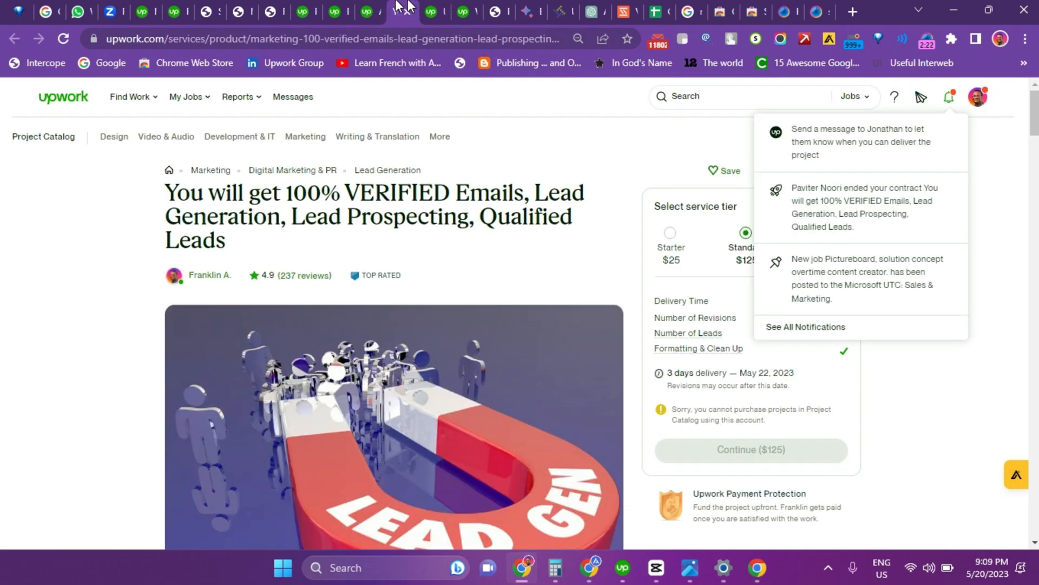
Step: Copy the job description from 'Hello There' to 'promised timeline.' and return to ChatGPT
click(431, 12)
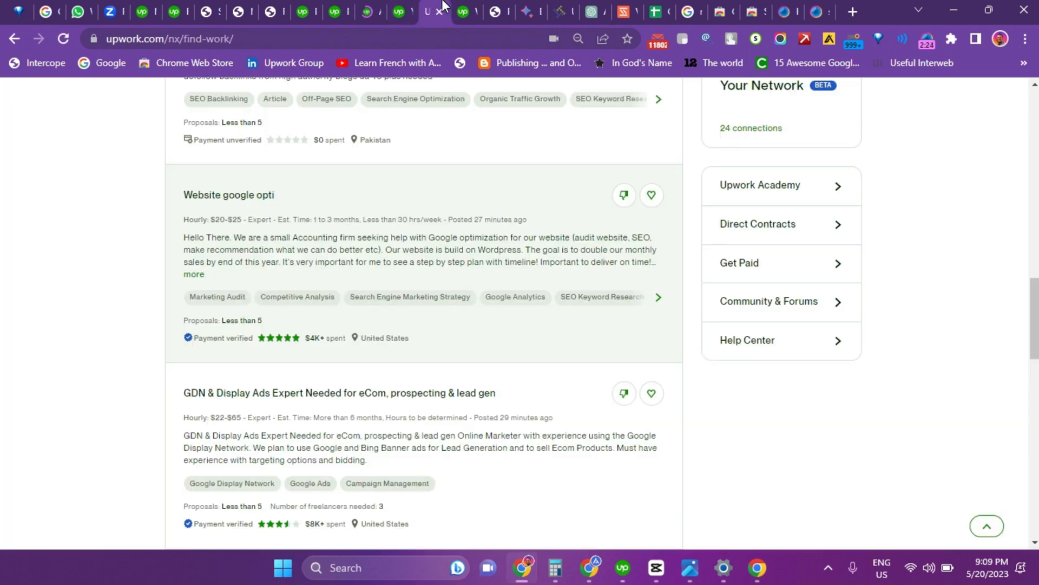
click(228, 195)
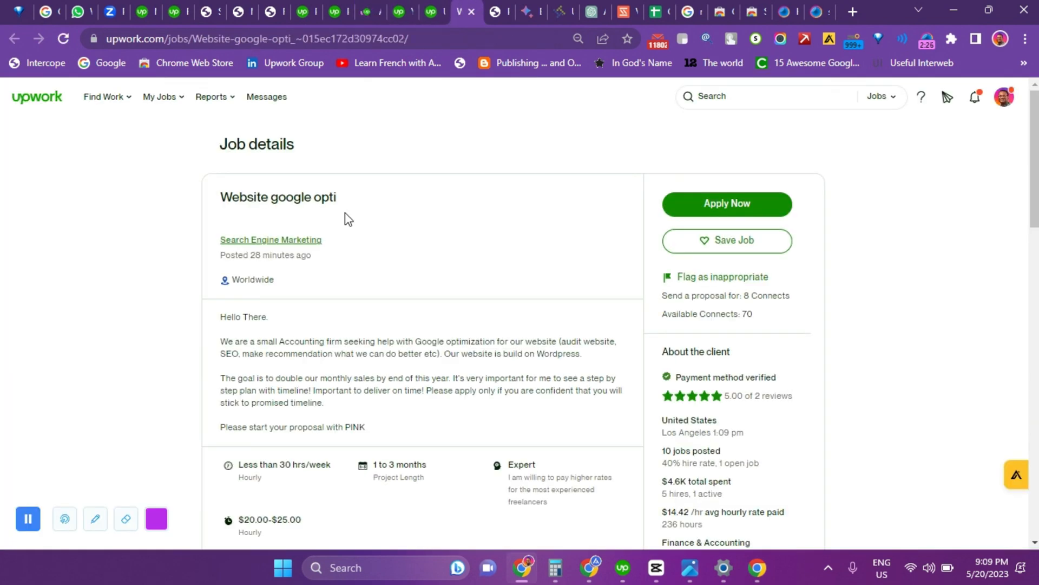
drag(221, 317, 380, 405)
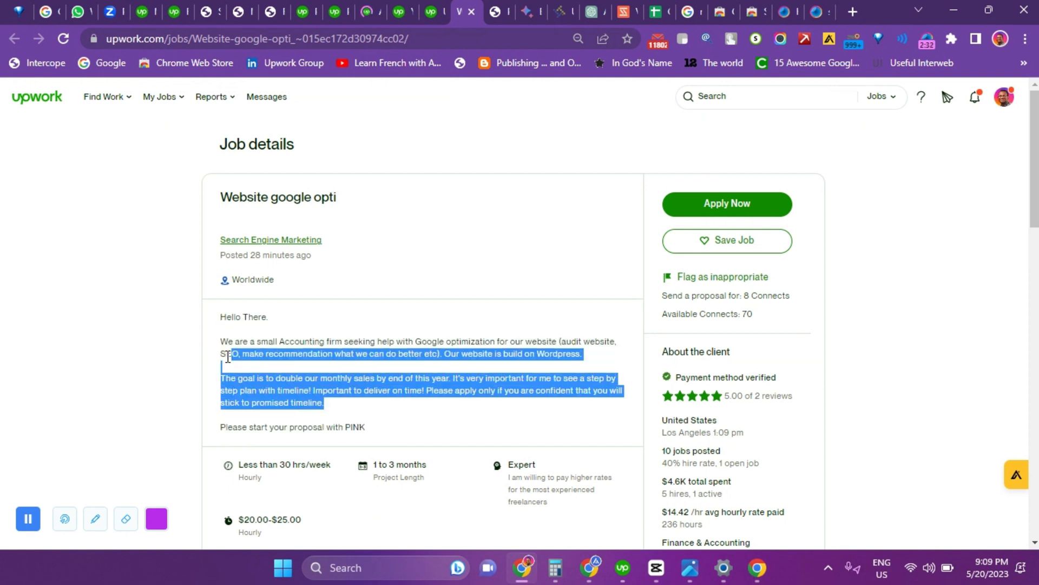
drag(228, 354, 221, 317)
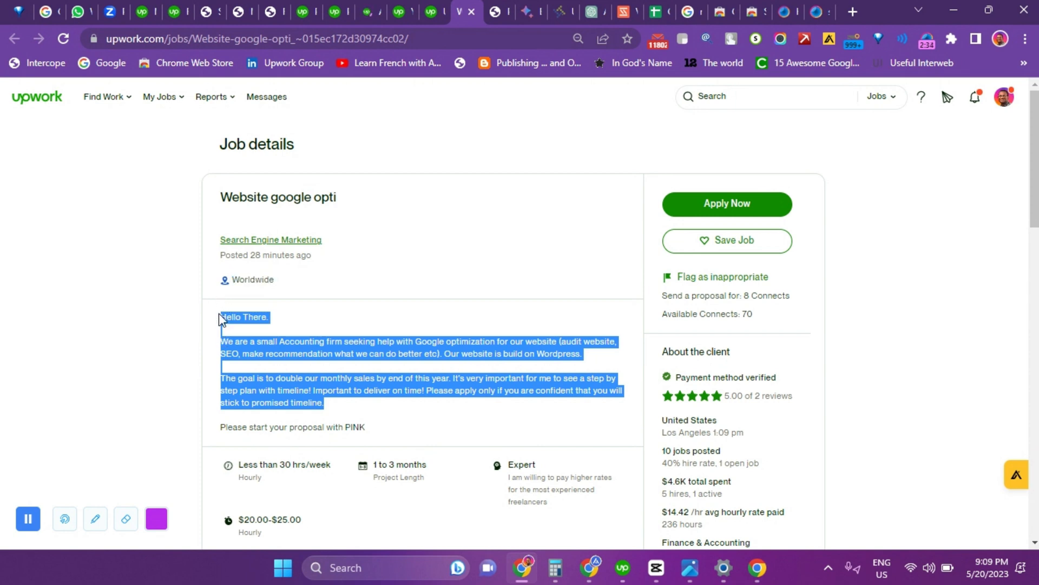
mouse_move(403, 282)
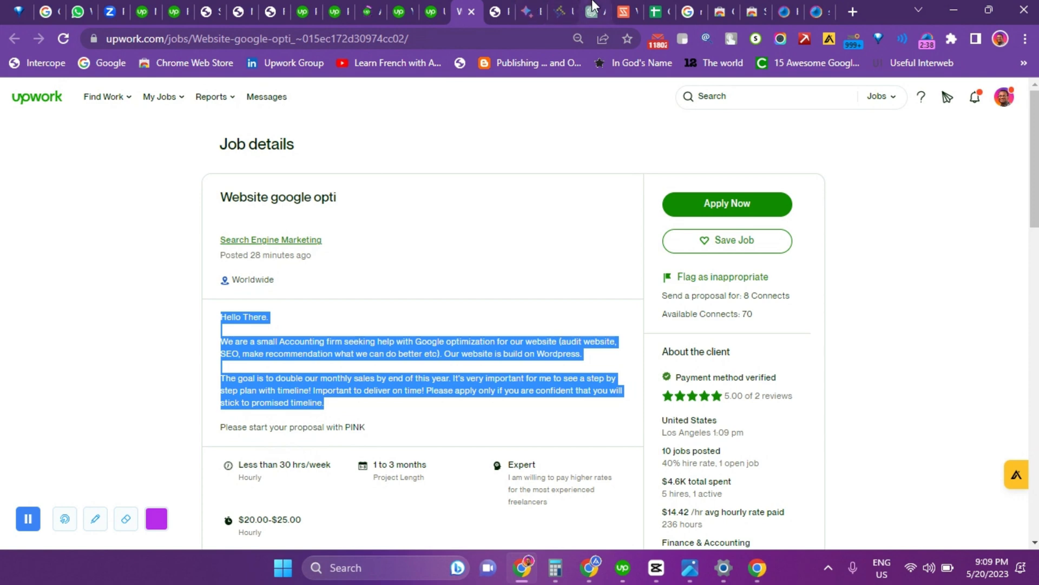
click(586, 12)
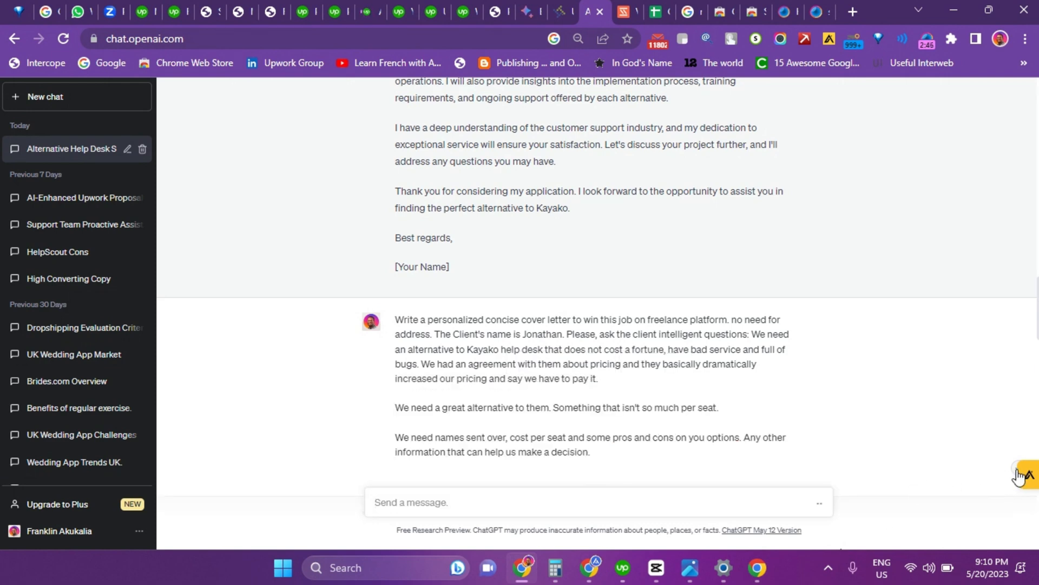
Step: Follow ChatGPT's PINK cover letter to Kate as it generates the step-by-step plan
click(1030, 478)
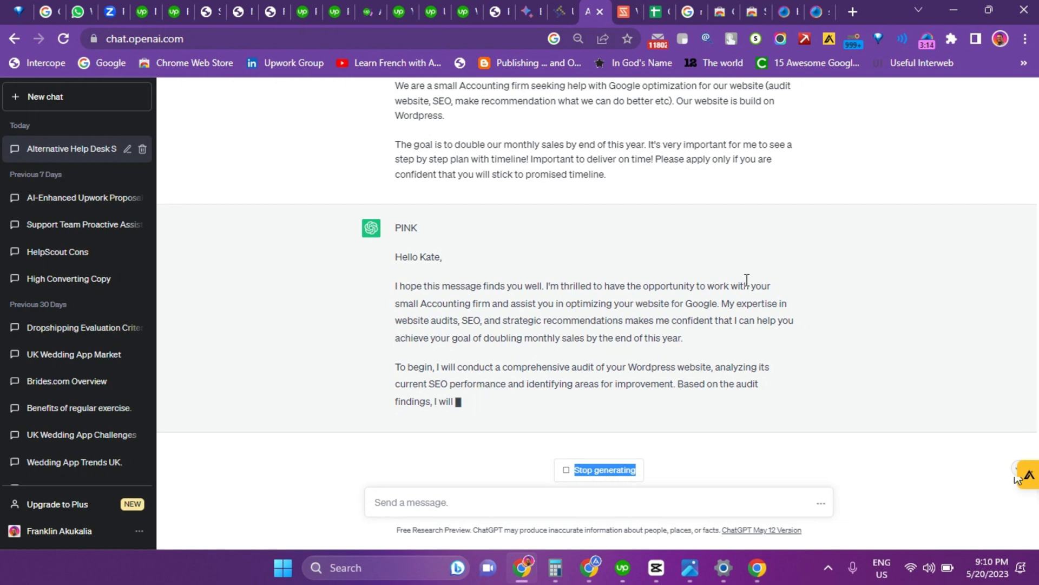
mouse_move(694, 160)
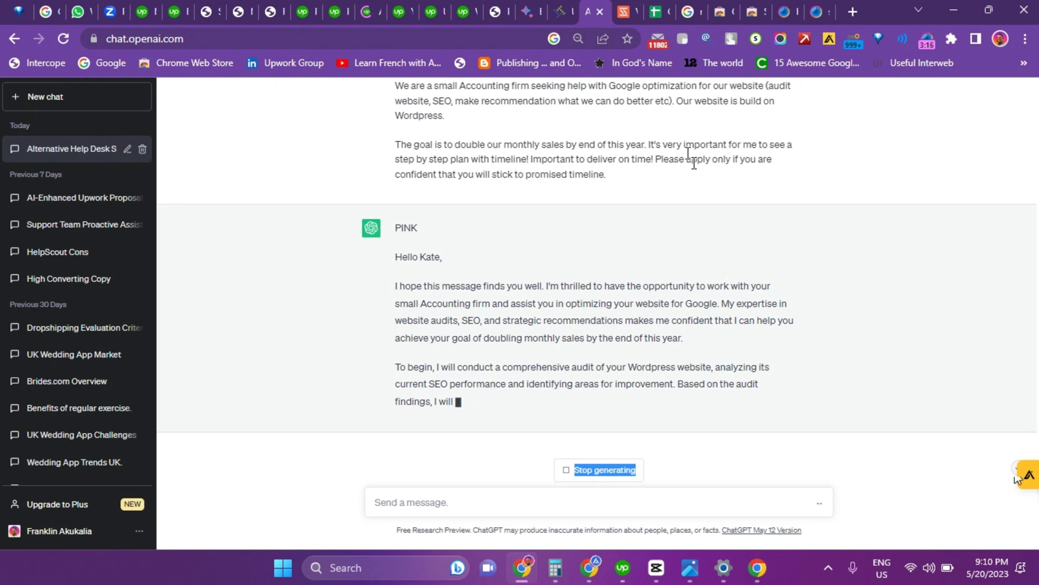
mouse_move(605, 179)
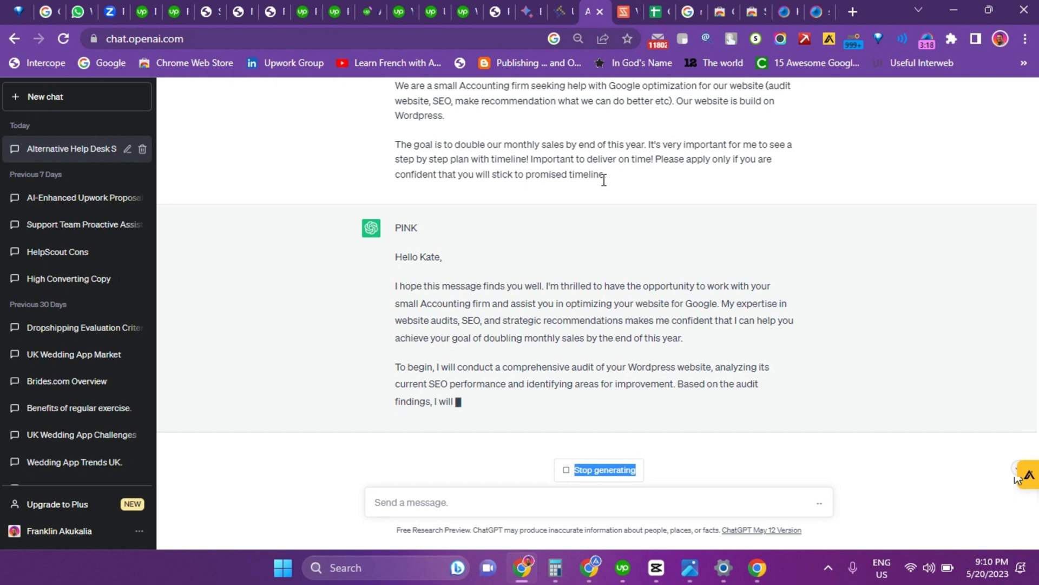
mouse_move(591, 288)
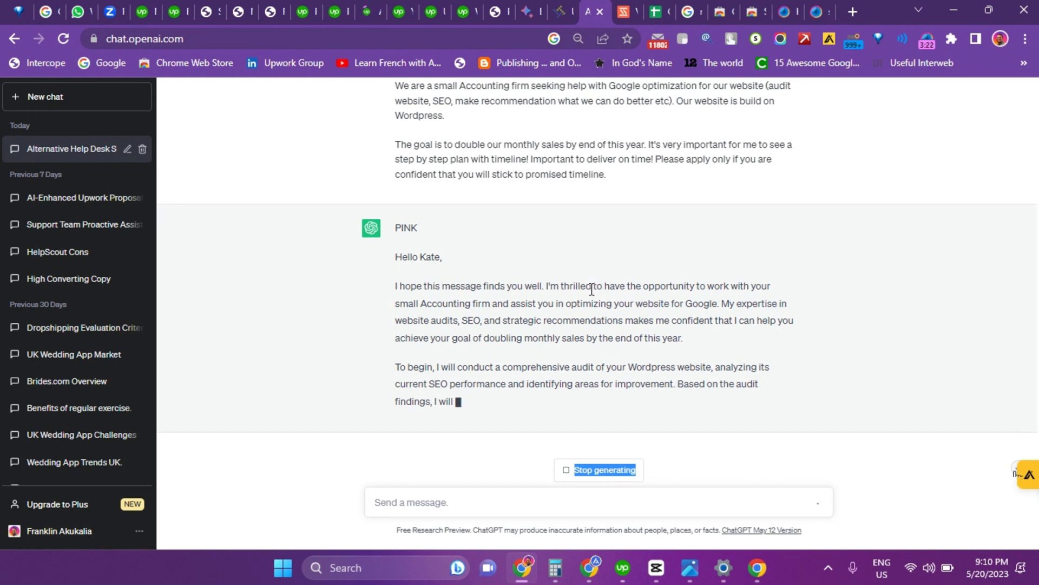
mouse_move(1021, 496)
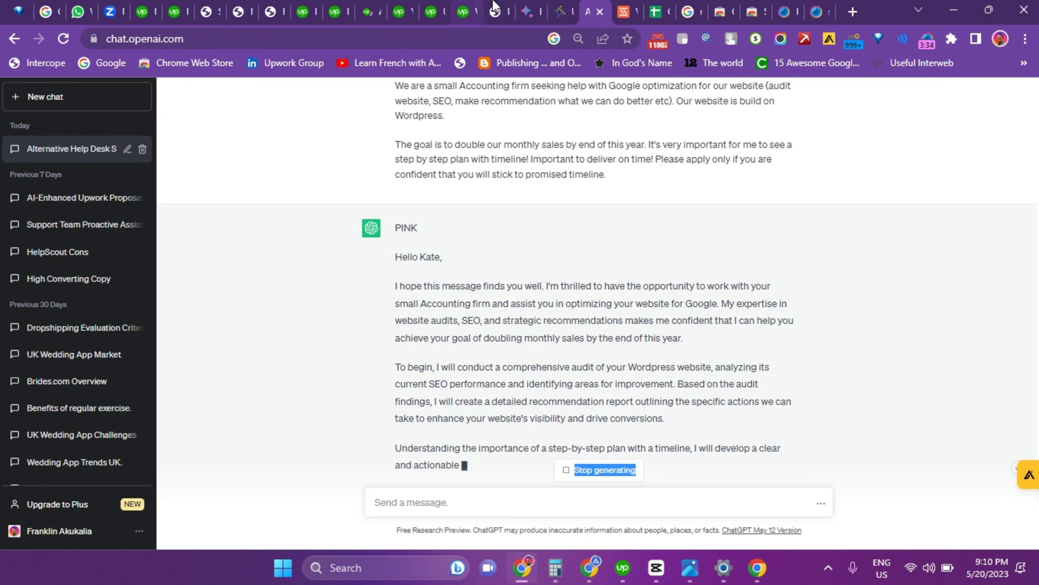
Step: Copy the whole Kate cover-letter prompt from ChatGPT and submit it in Google Bard
click(522, 10)
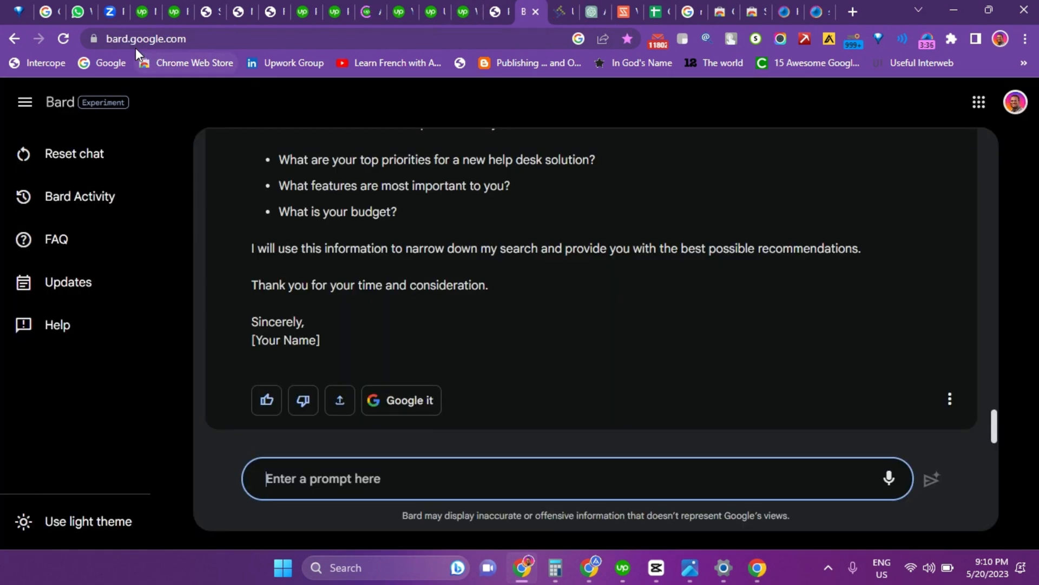
mouse_move(197, 48)
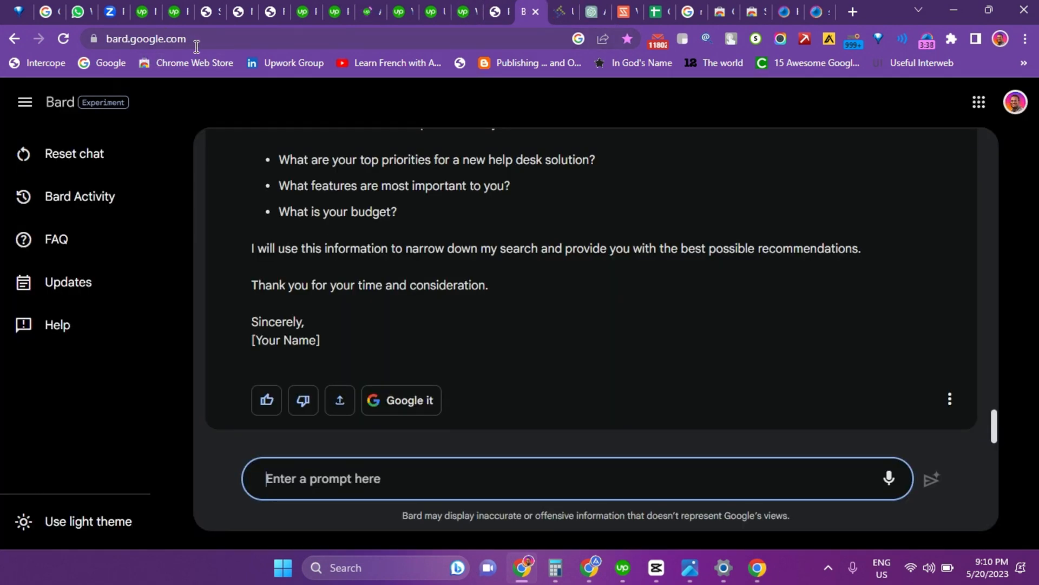
mouse_move(288, 87)
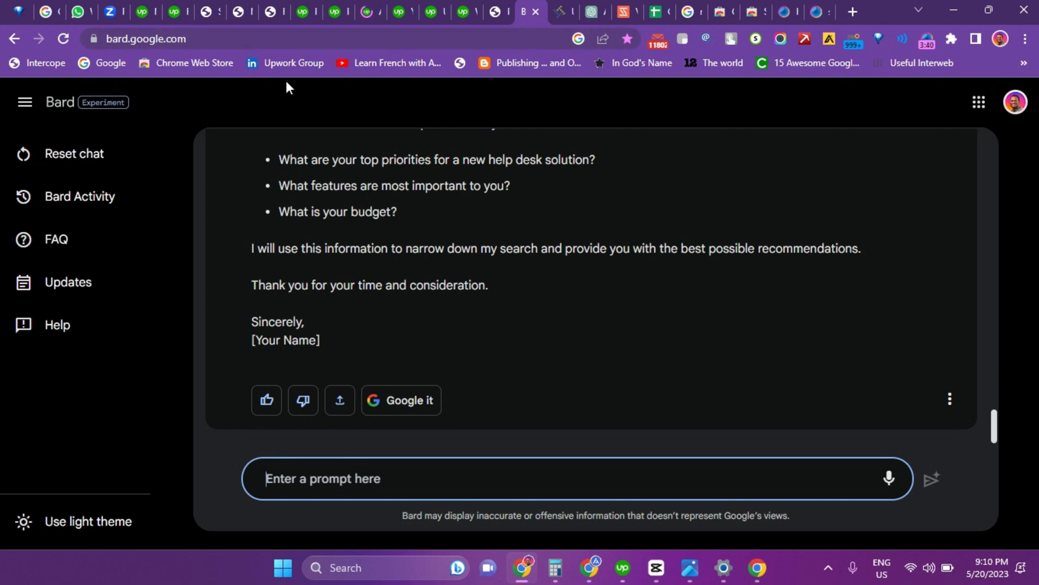
mouse_move(660, 136)
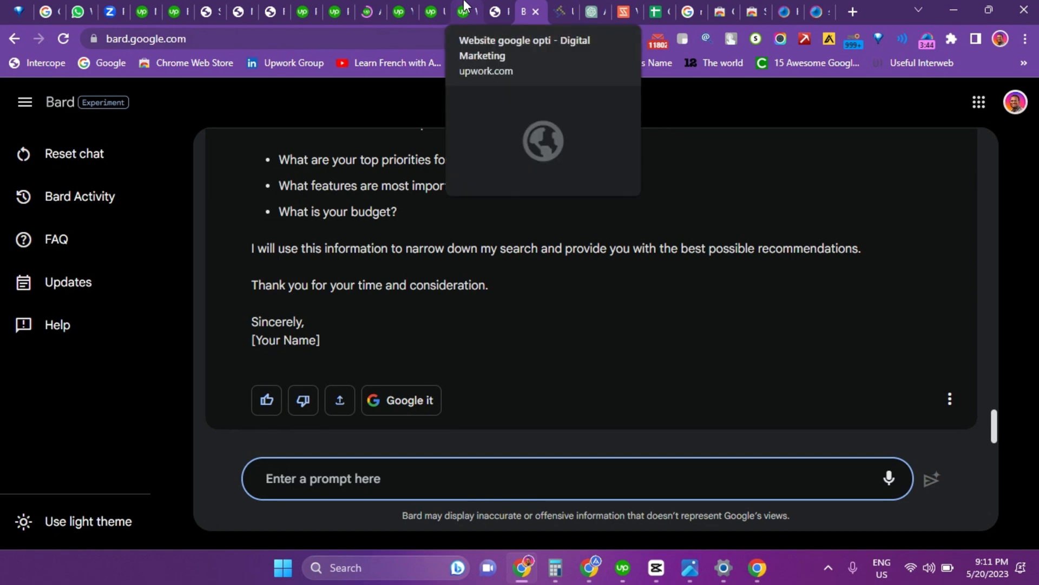
mouse_move(586, 8)
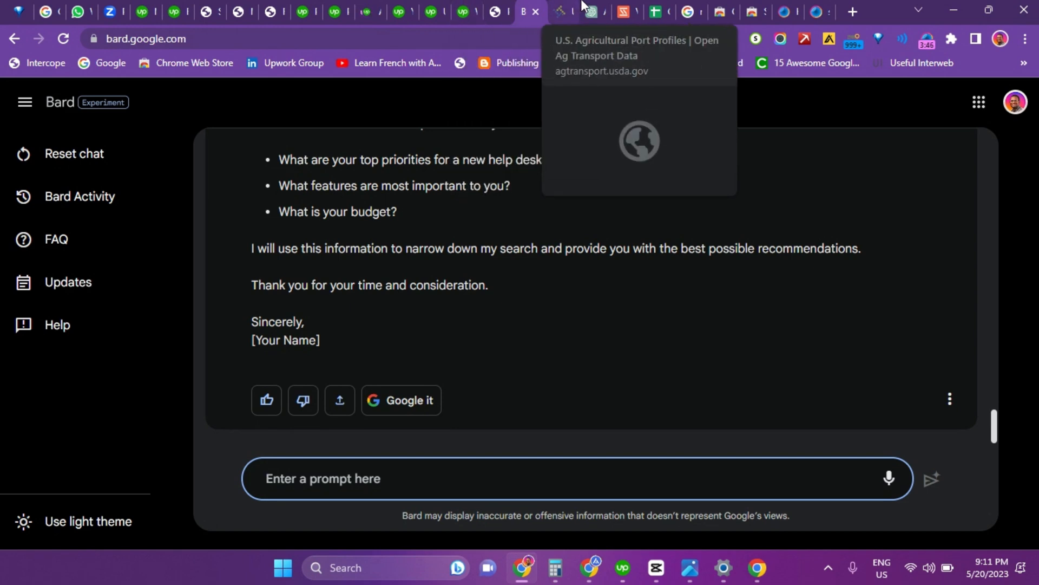
click(583, 10)
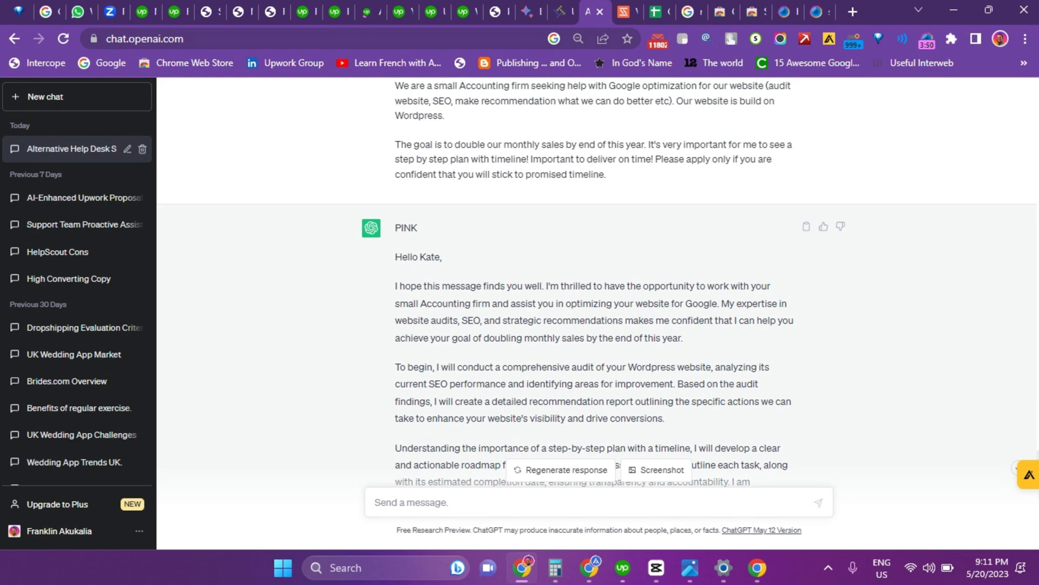
scroll(up, 3)
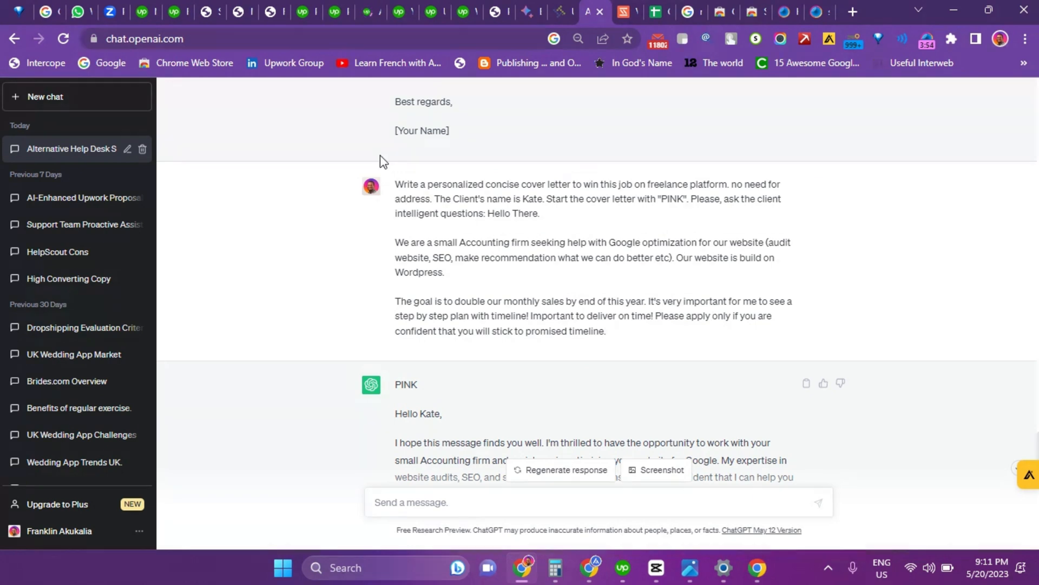
drag(395, 184, 604, 315)
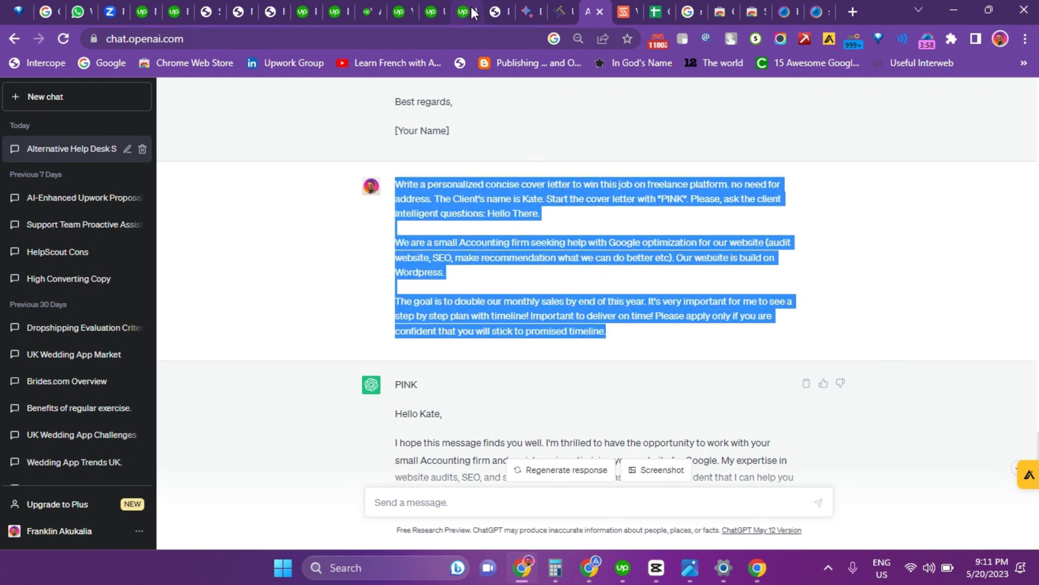
click(528, 10)
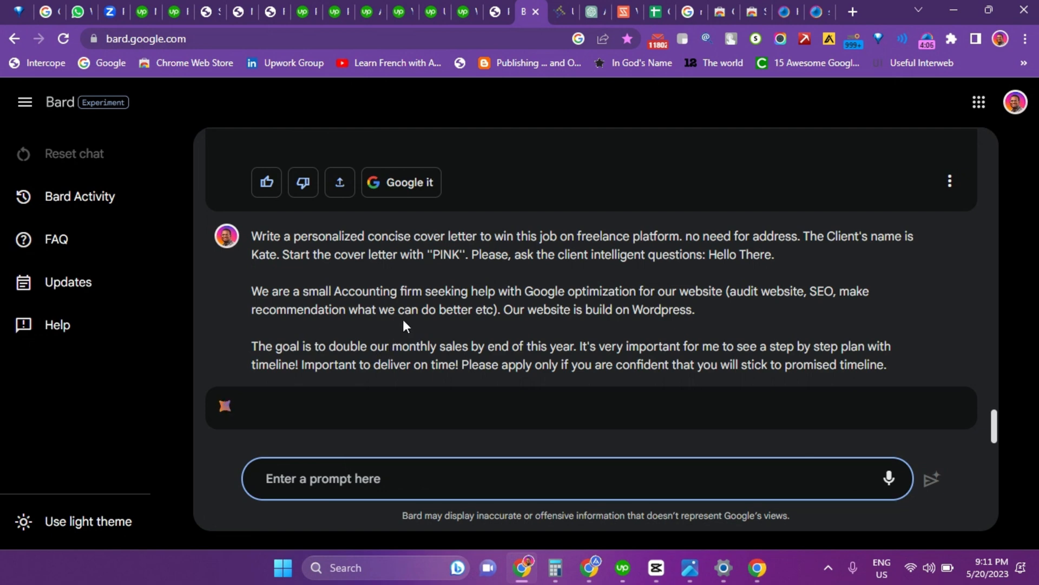
click(584, 10)
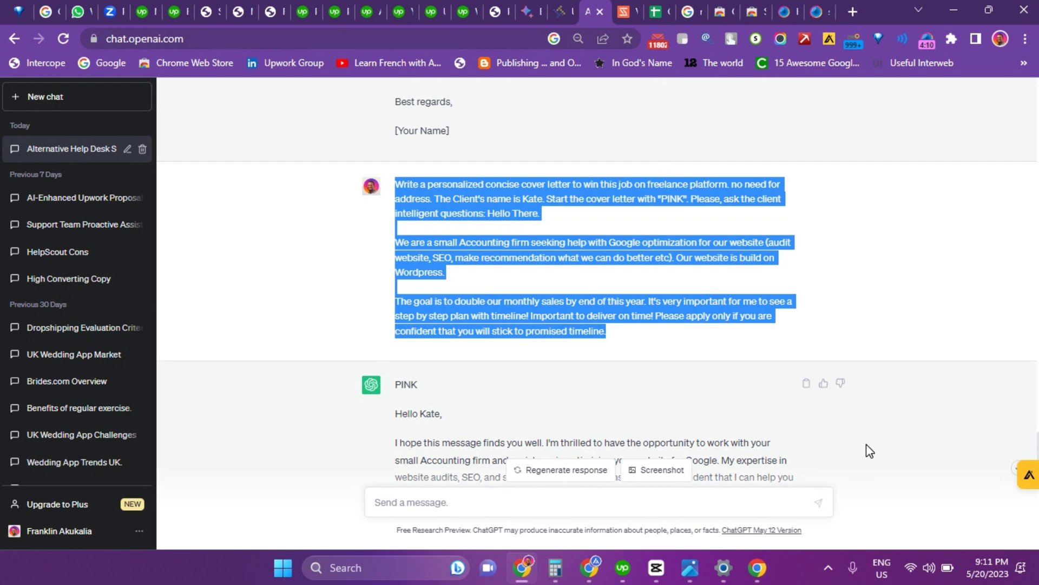
scroll(down, 3)
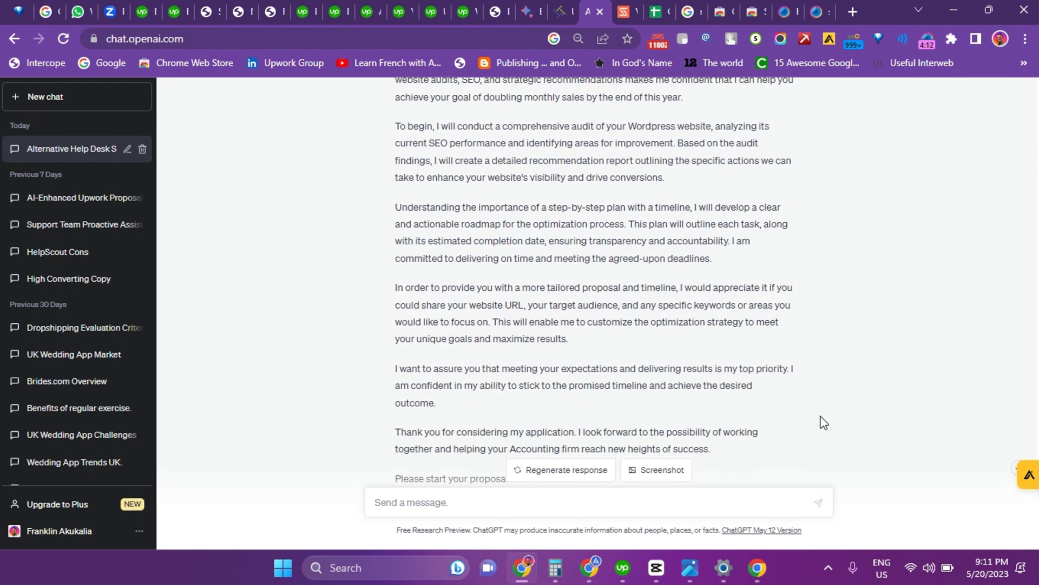
scroll(down, 3)
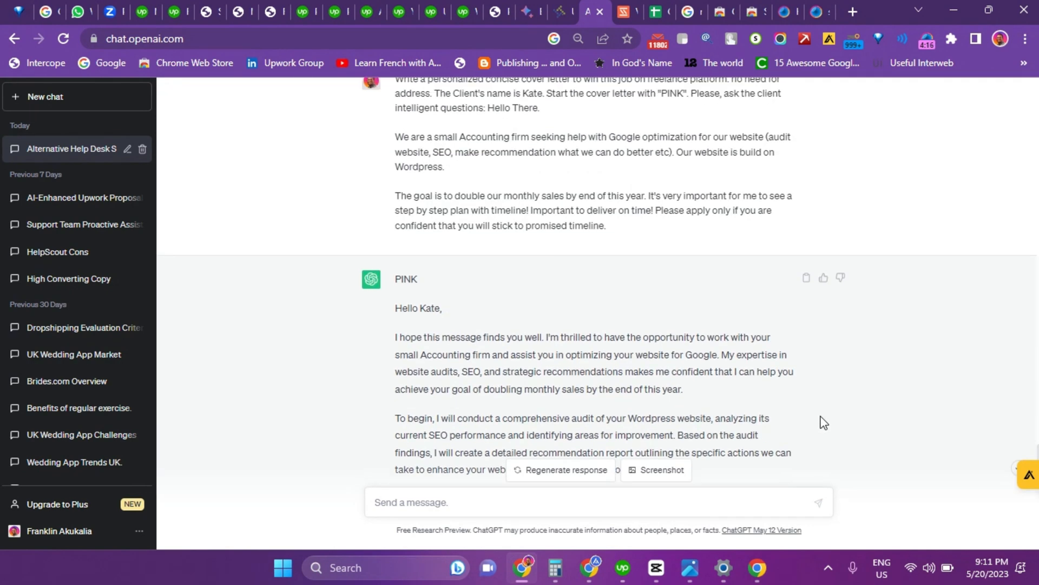
scroll(up, 3)
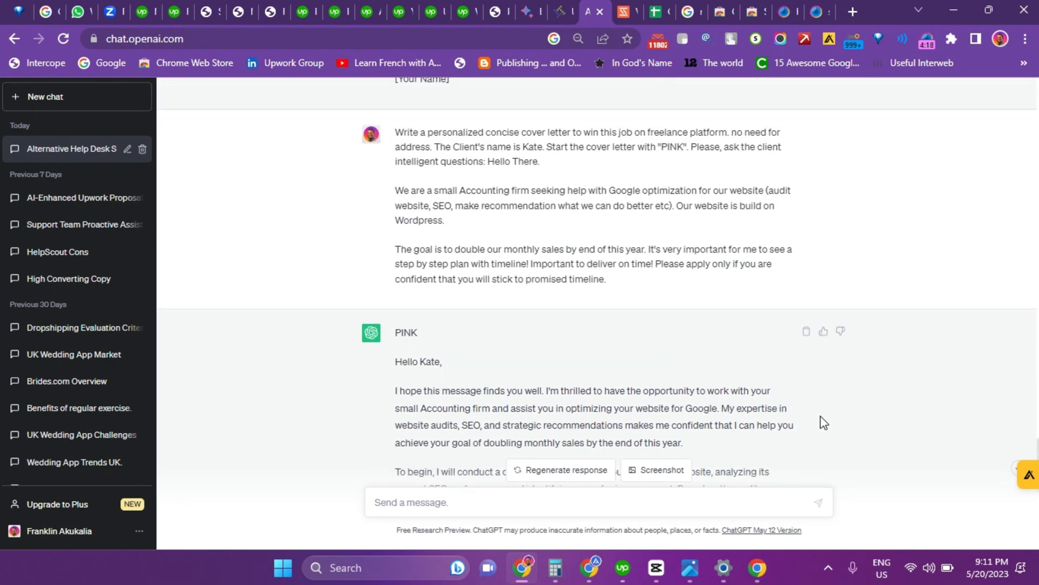
scroll(down, 3)
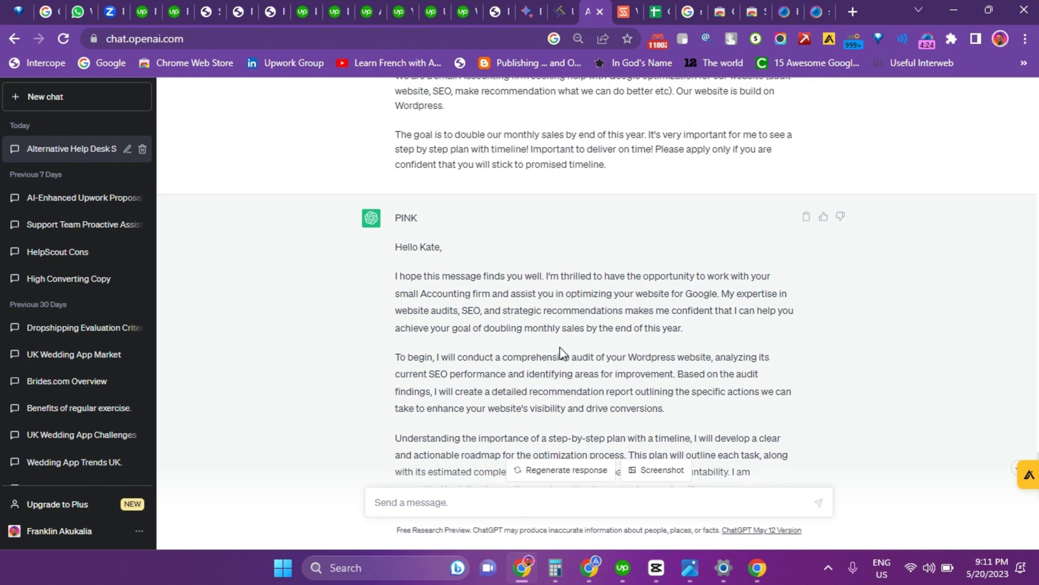
double_click(406, 217)
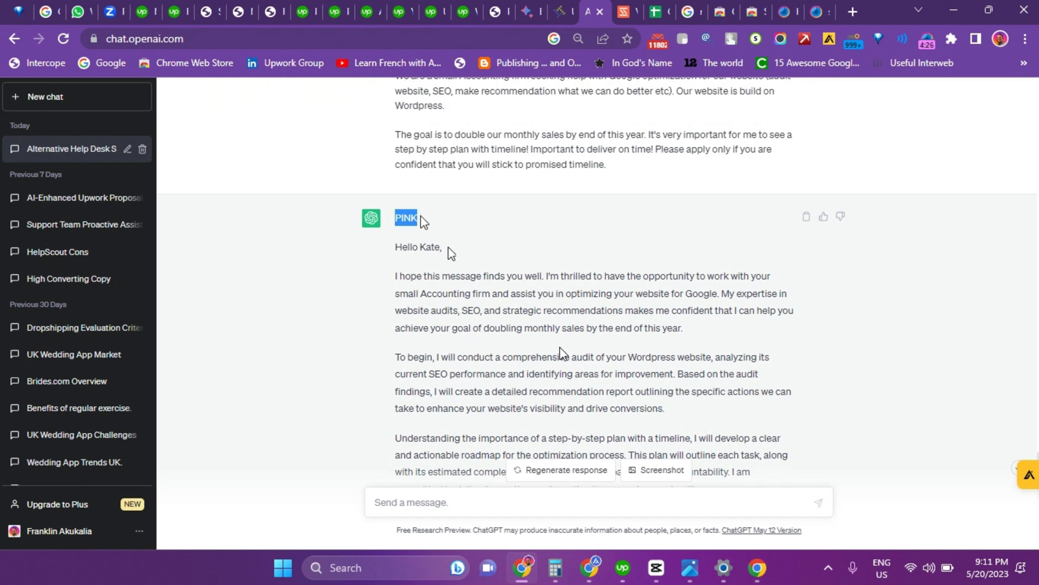
mouse_move(389, 258)
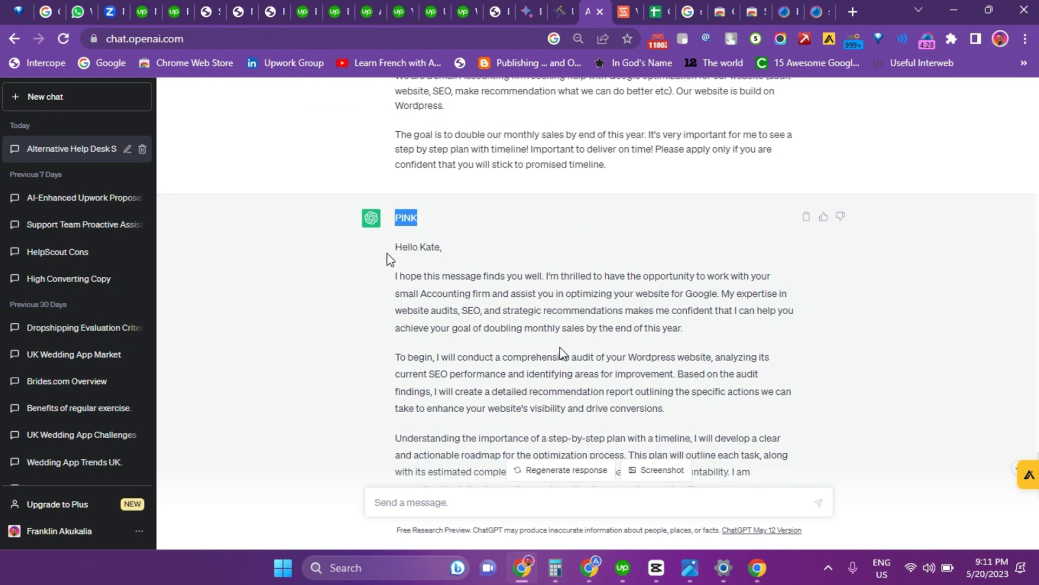
click(451, 252)
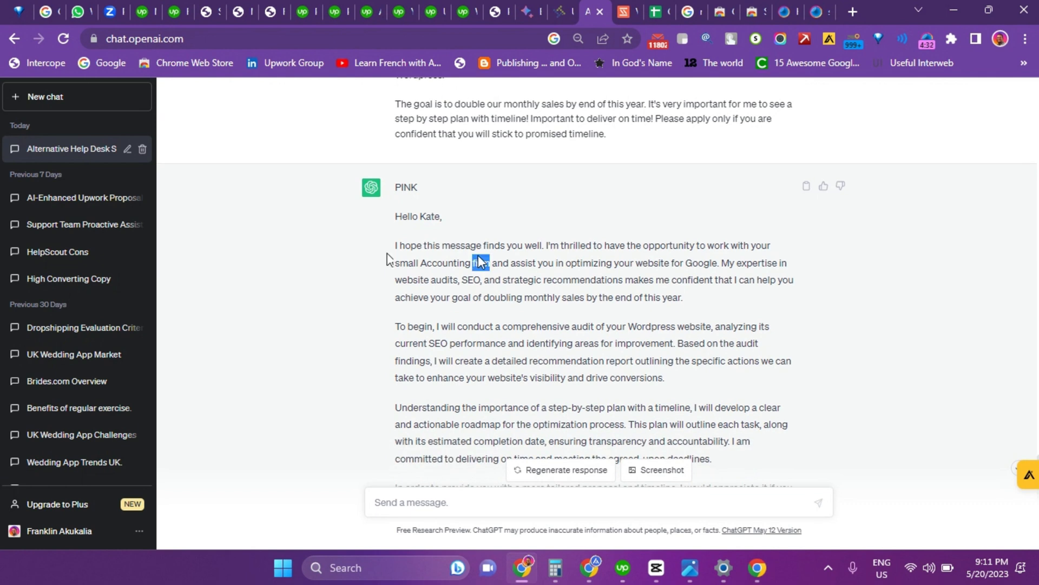
drag(395, 245, 683, 297)
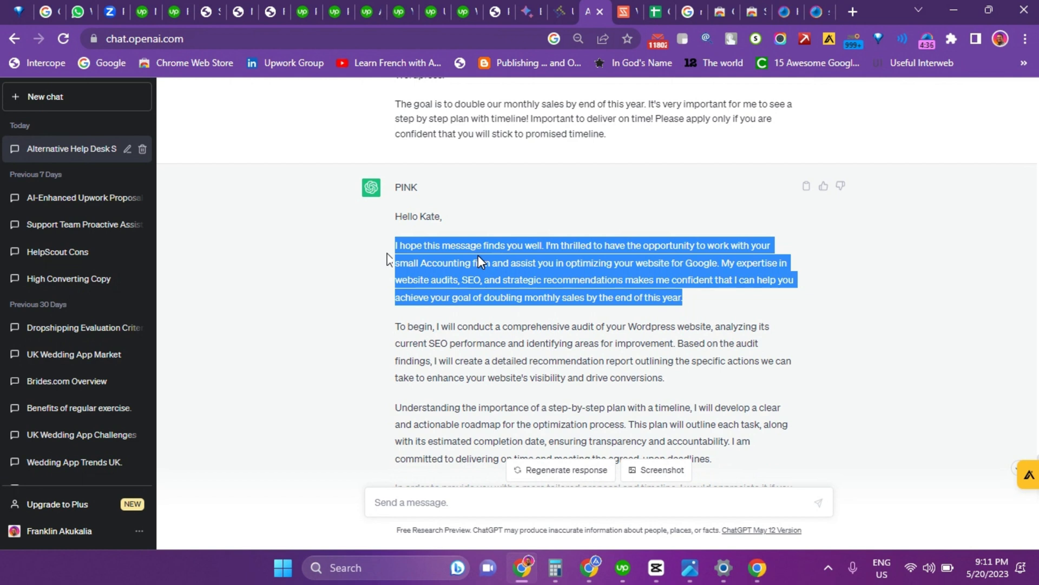
mouse_move(466, 257)
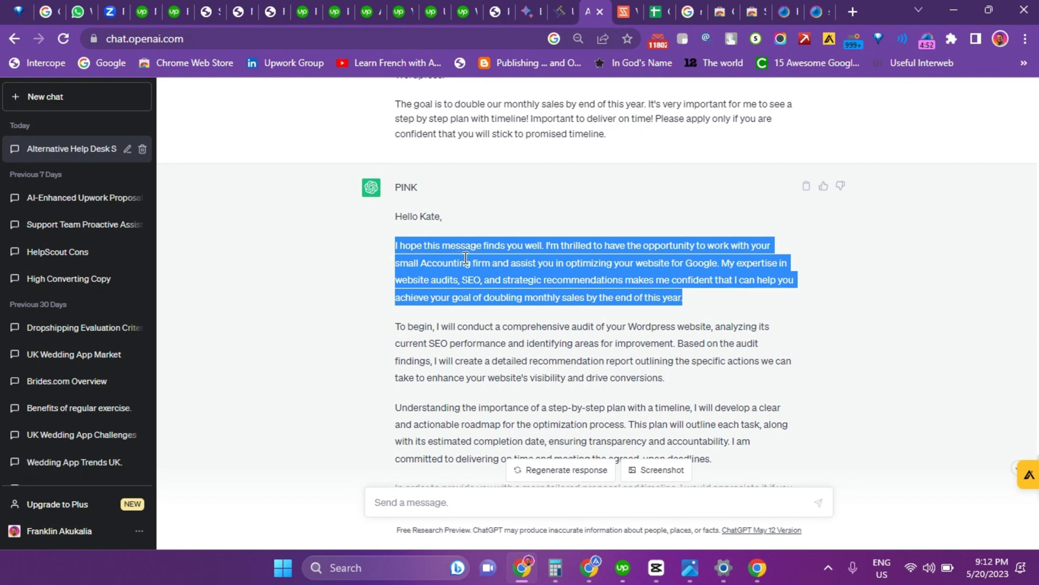
mouse_move(387, 259)
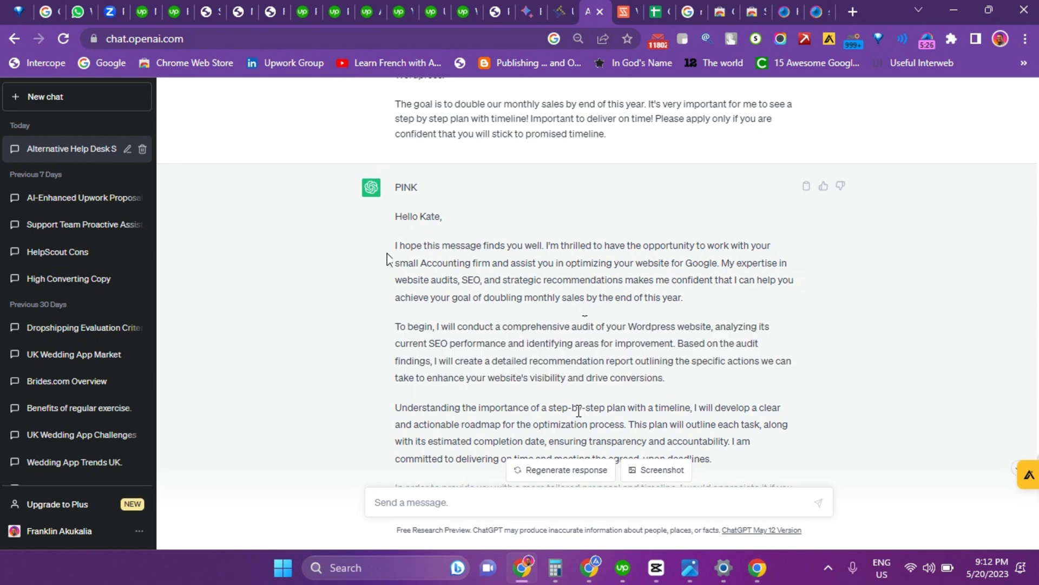
drag(395, 408, 712, 458)
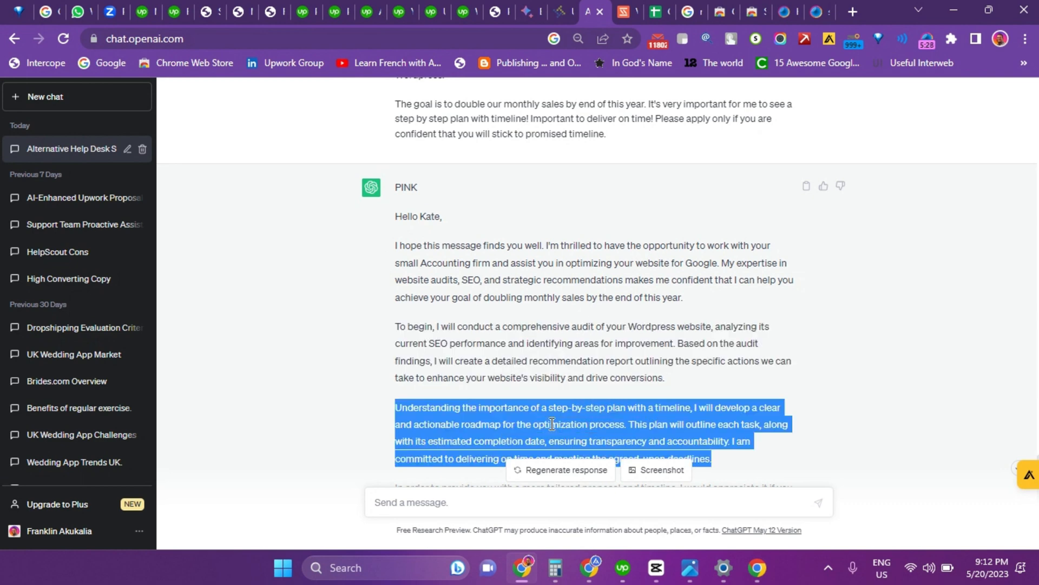
scroll(down, 3)
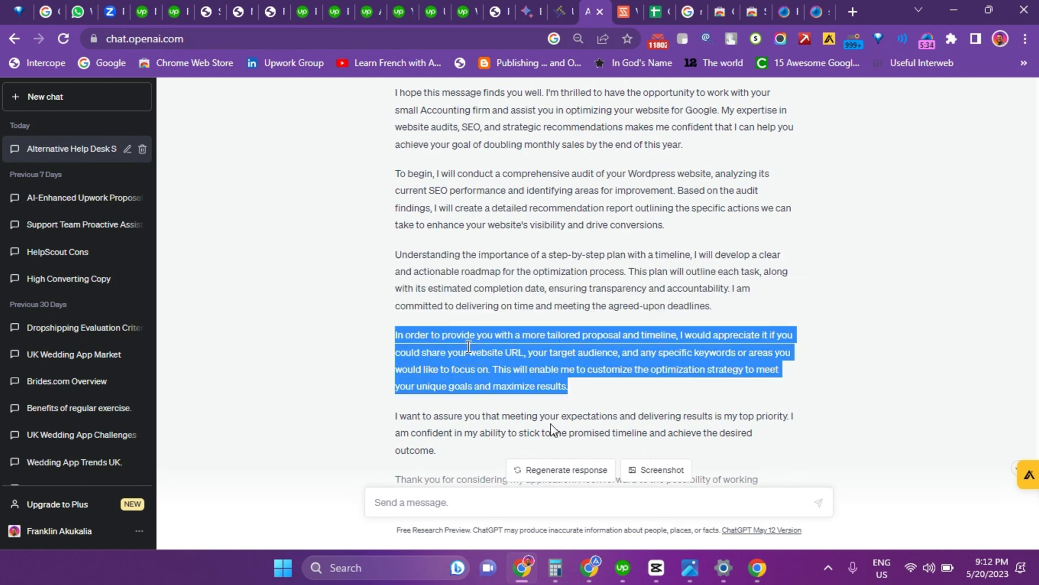
double_click(524, 352)
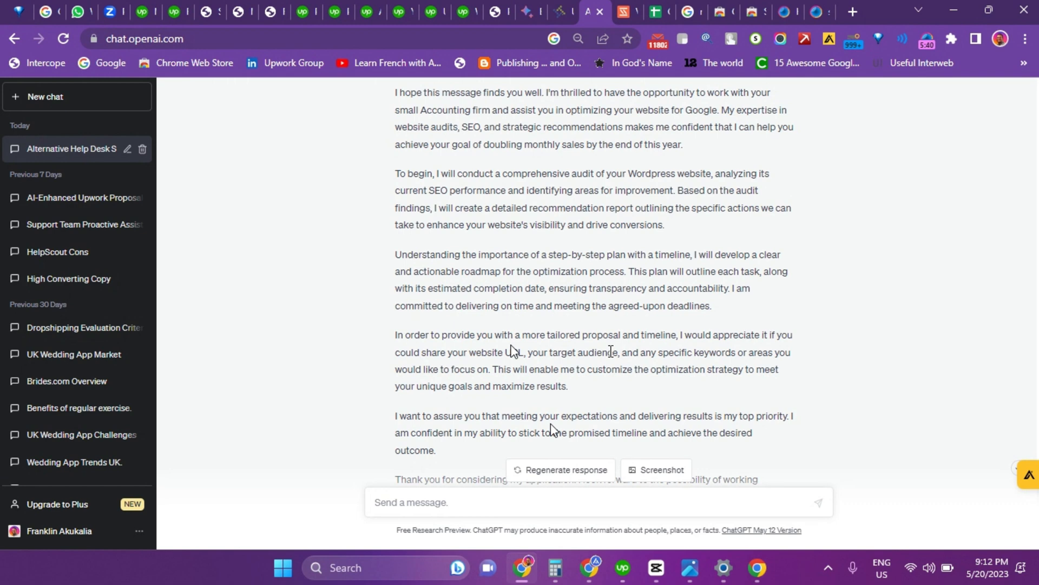
scroll(down, 3)
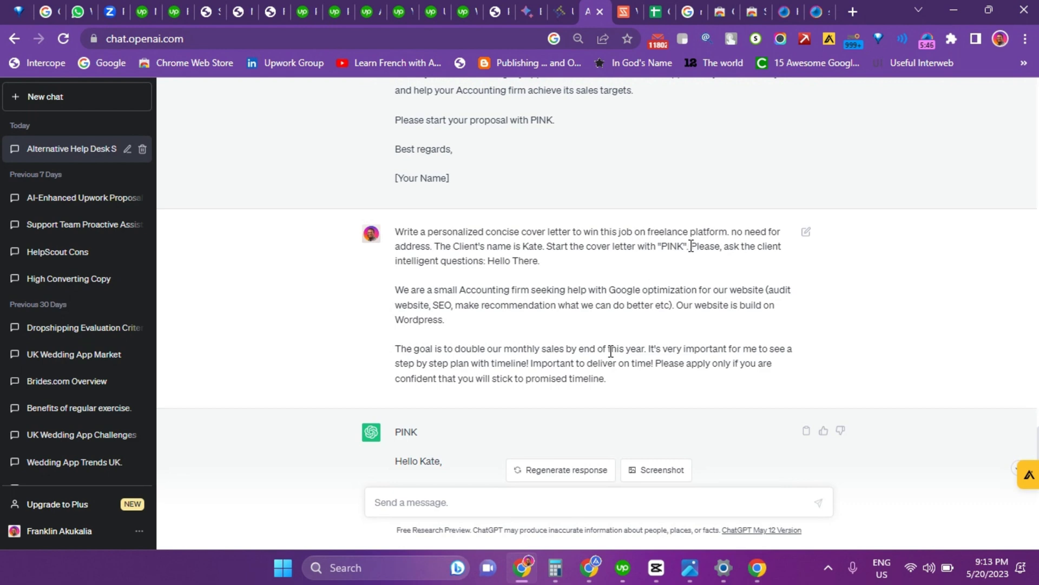
scroll(down, 3)
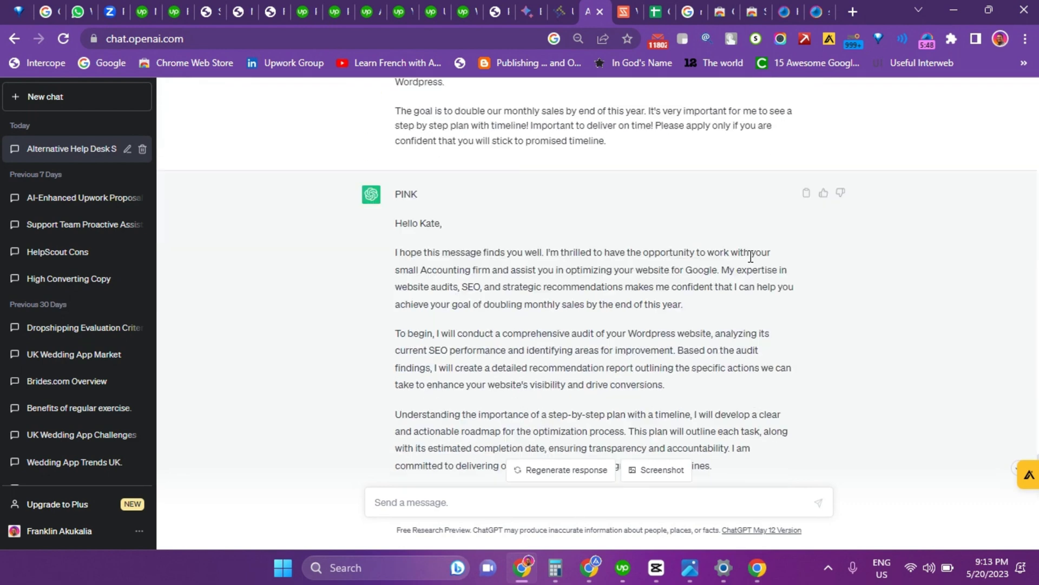
scroll(down, 3)
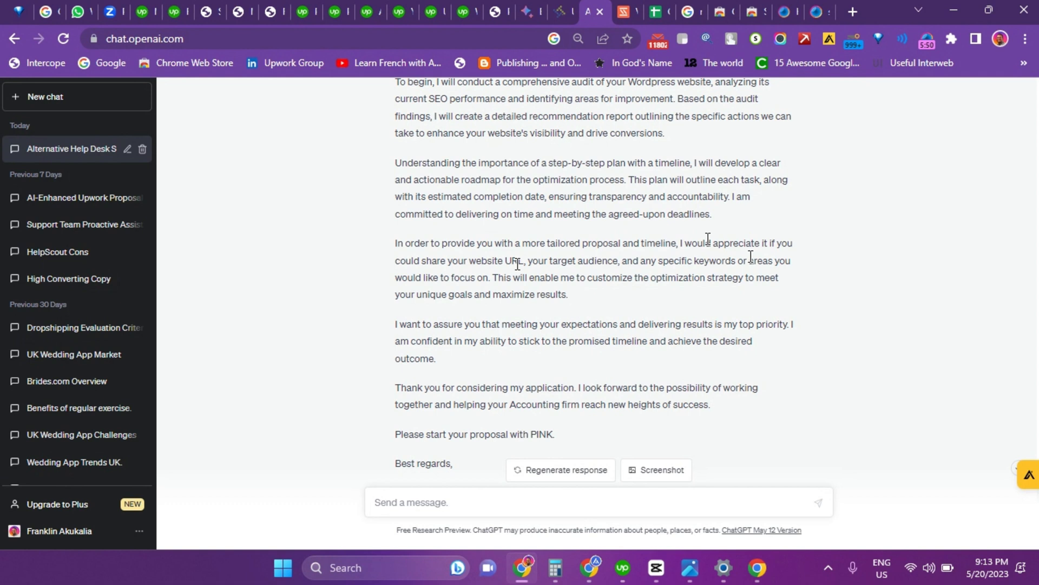
drag(395, 243, 448, 243)
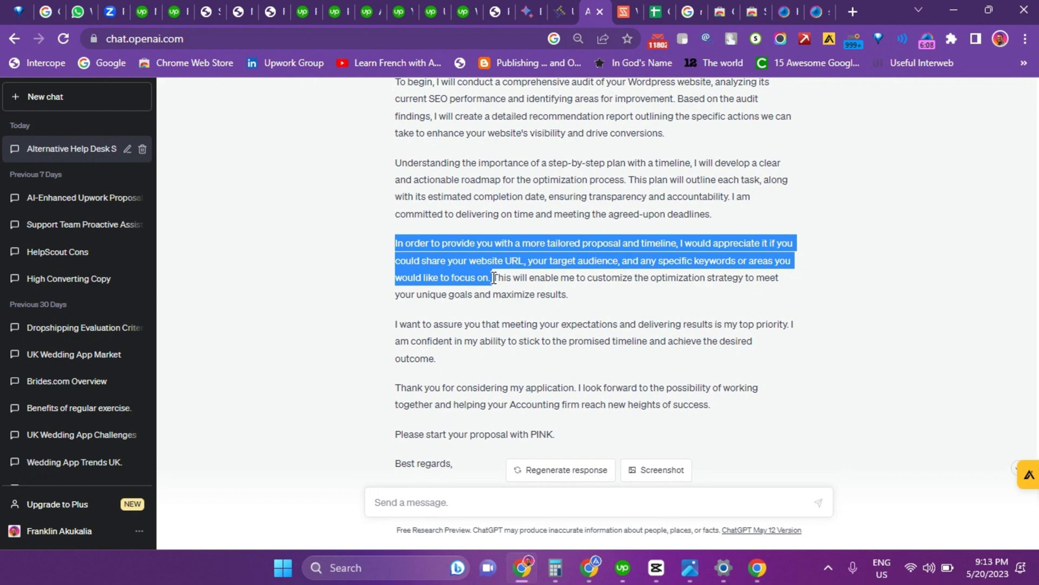
drag(493, 277, 567, 294)
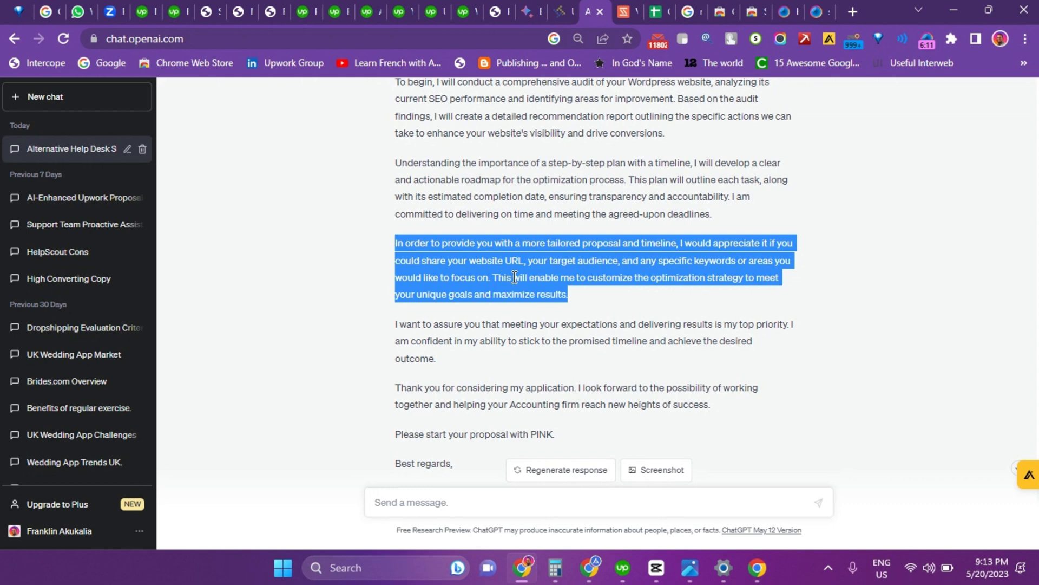
scroll(down, 3)
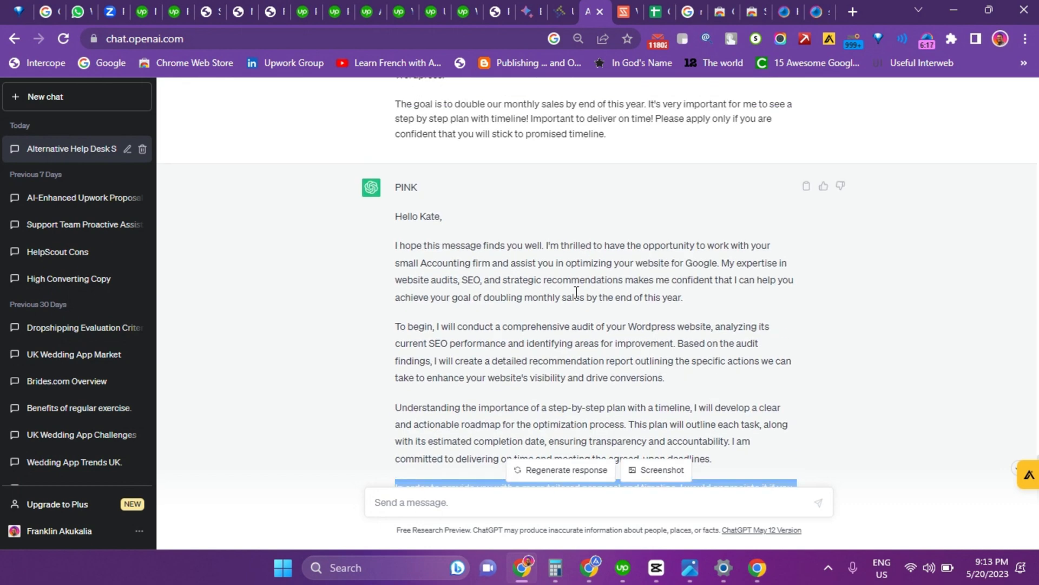
drag(396, 186, 458, 280)
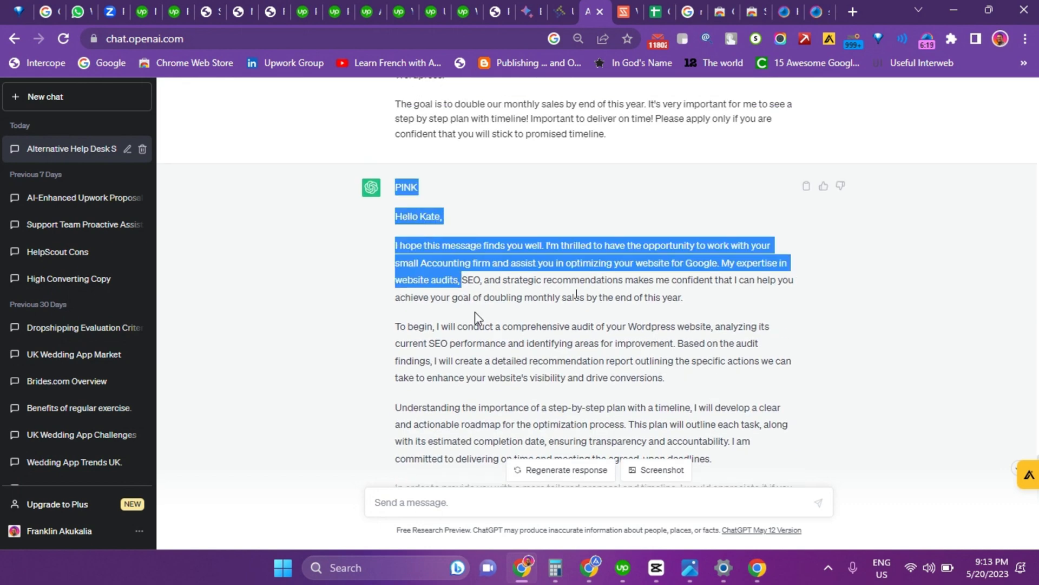
drag(457, 280, 498, 529)
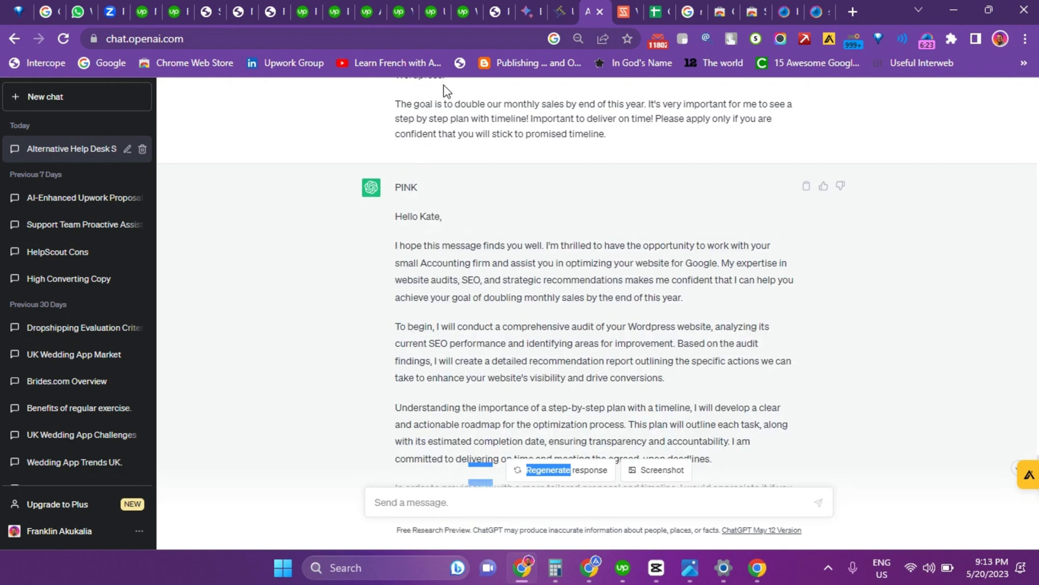
mouse_move(560, 317)
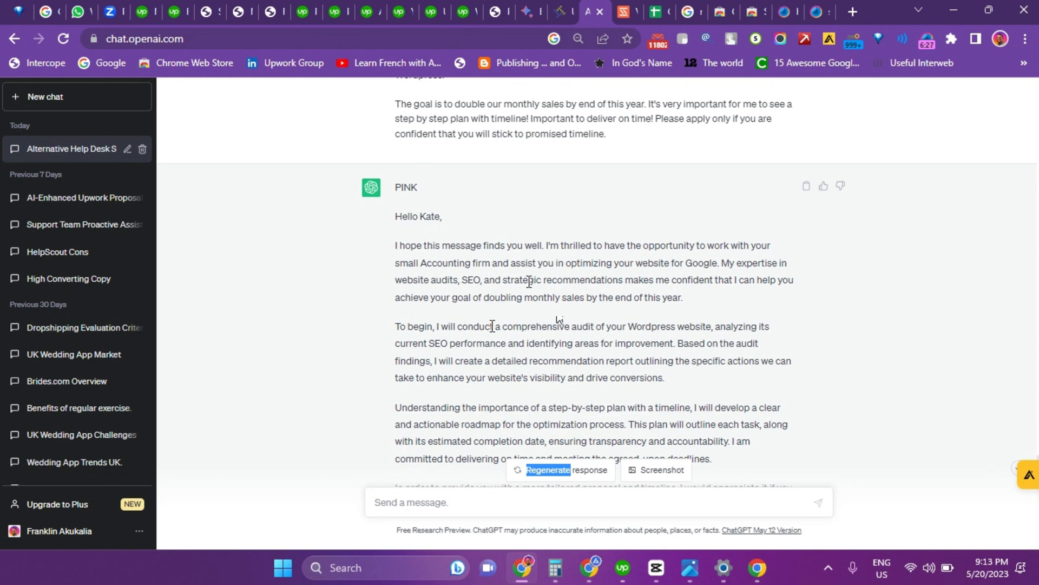
scroll(down, 3)
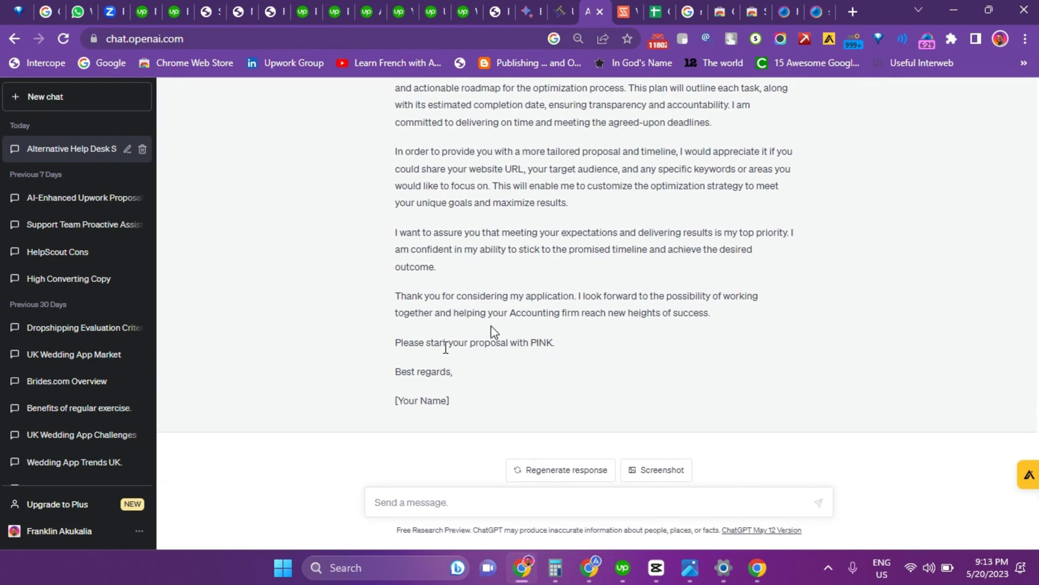
mouse_move(450, 402)
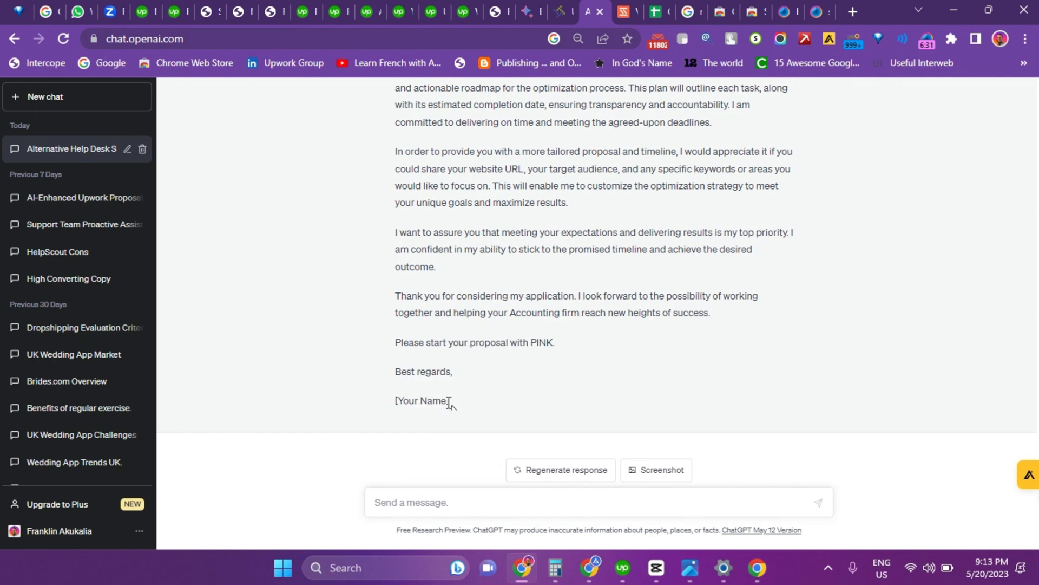
double_click(421, 400)
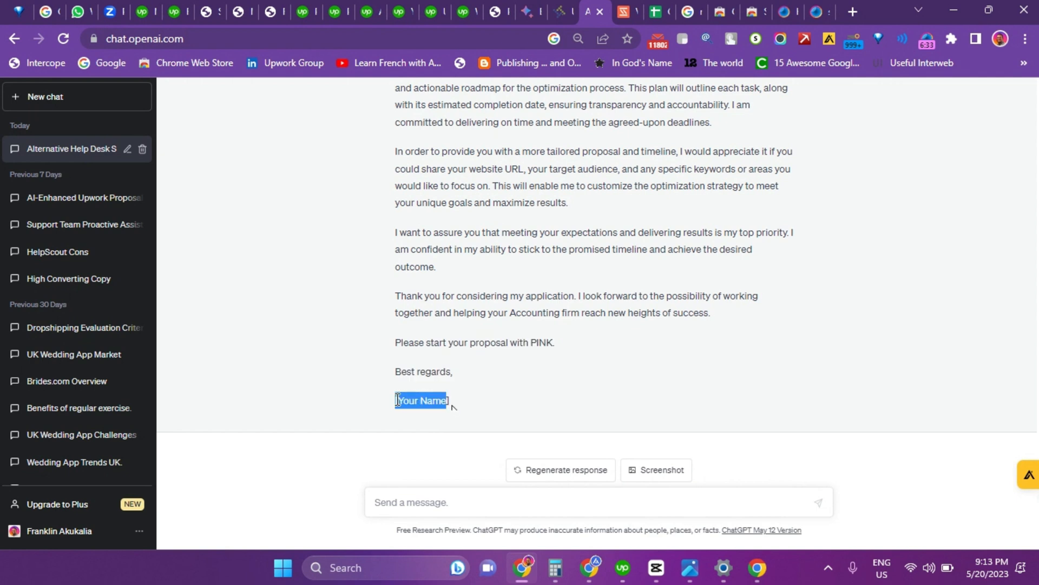
mouse_move(472, 369)
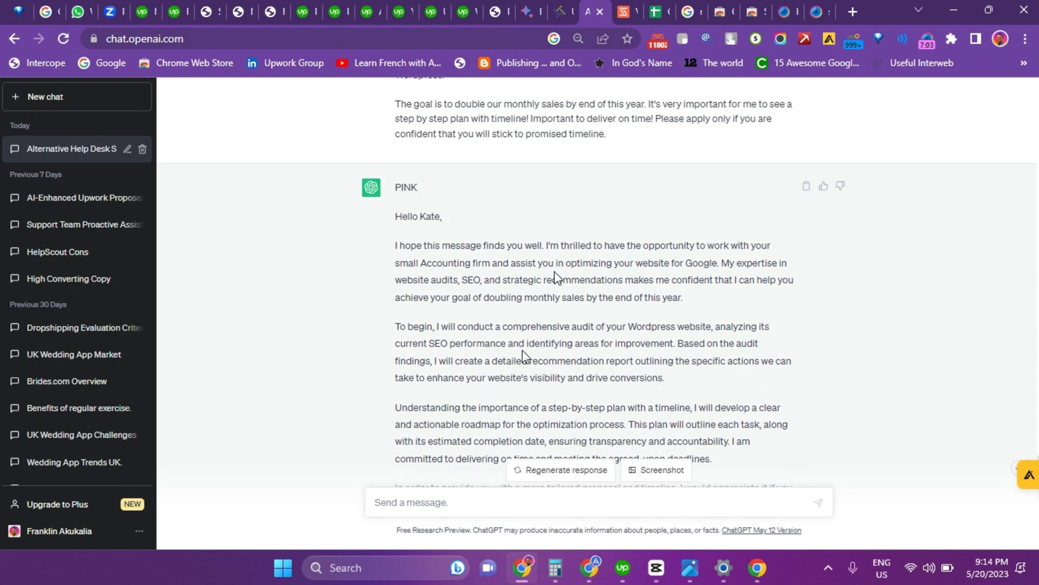
scroll(up, 3)
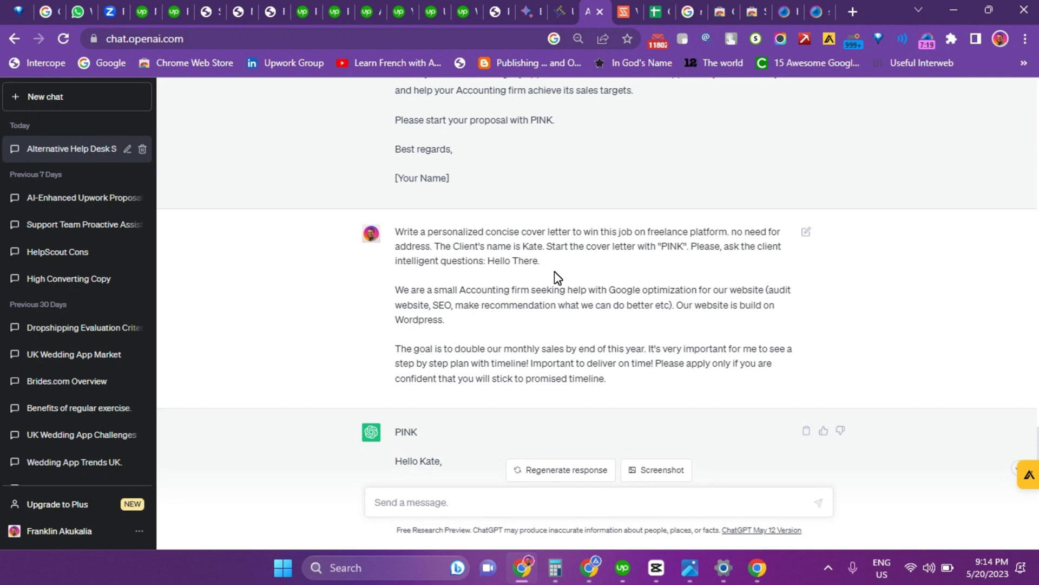
mouse_move(551, 227)
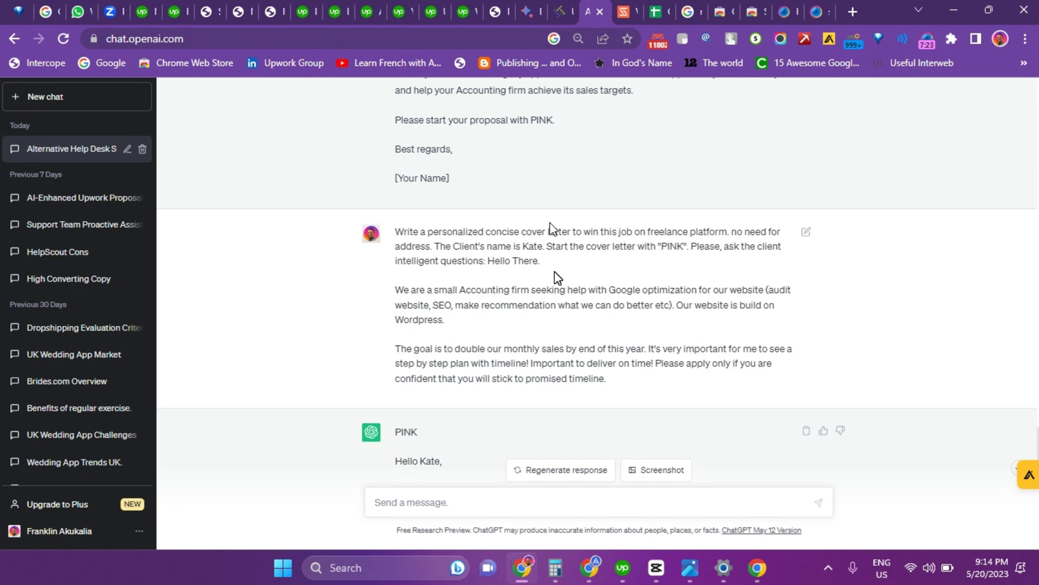
mouse_move(650, 187)
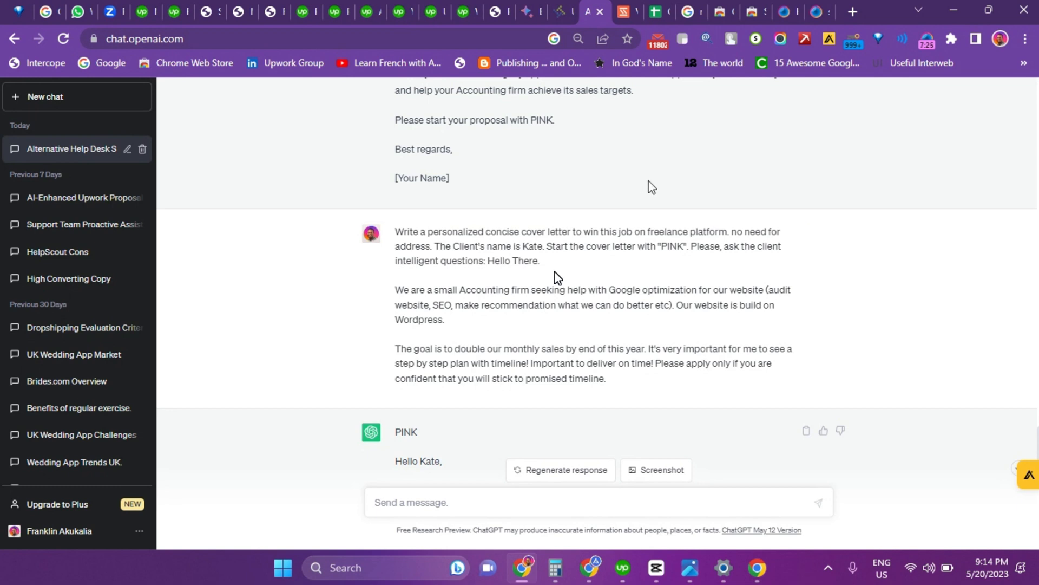
scroll(down, 3)
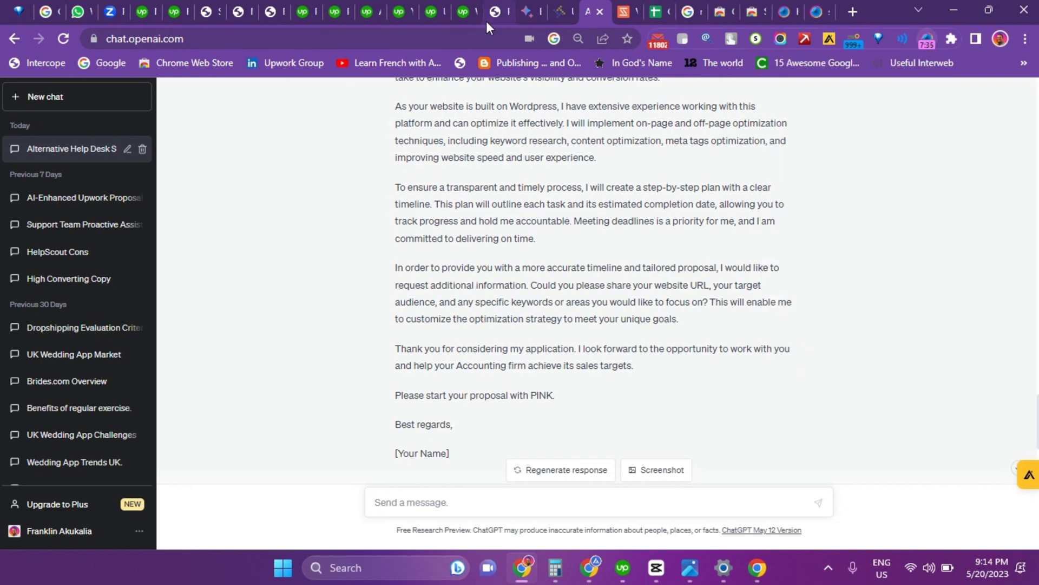
Step: Read through Bard's draft cover letter to Kate, including its questions for the client
click(516, 11)
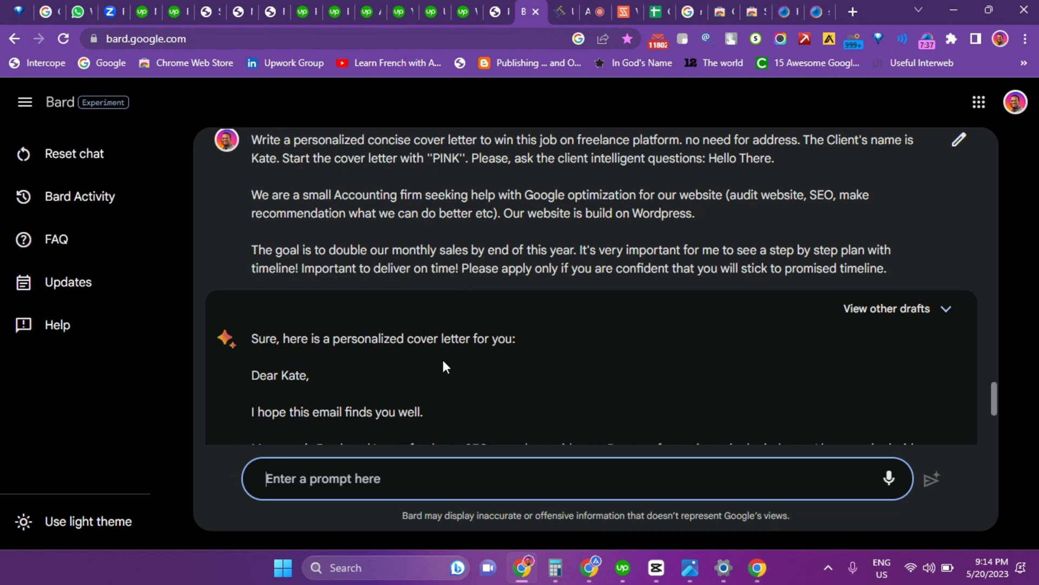
scroll(down, 3)
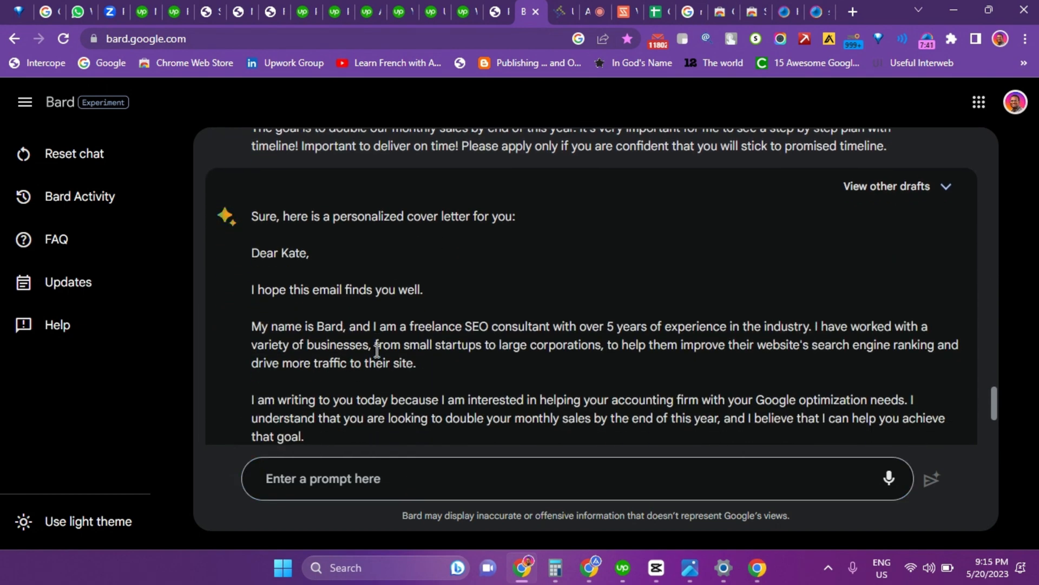
scroll(down, 3)
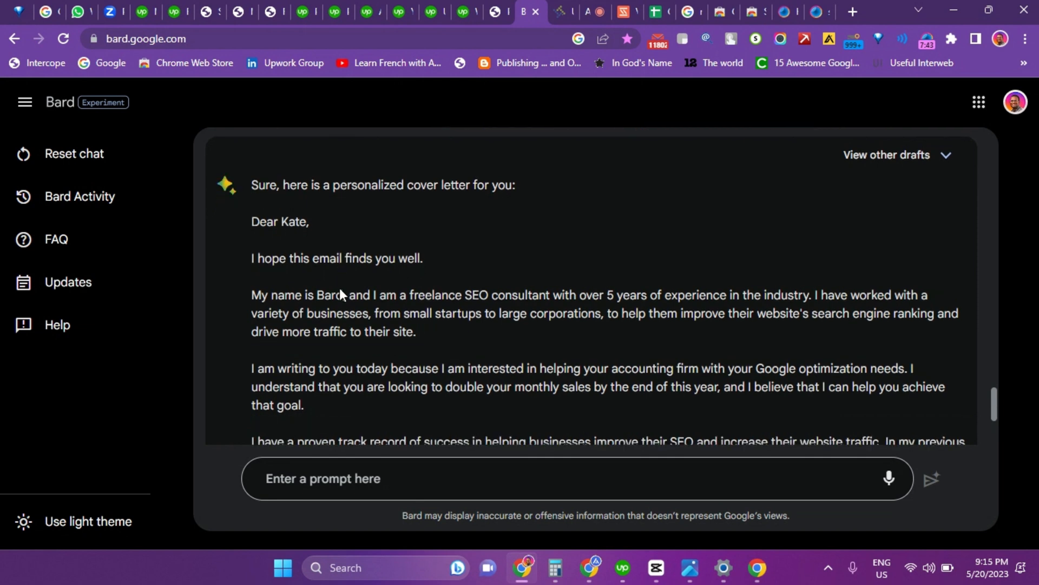
scroll(down, 3)
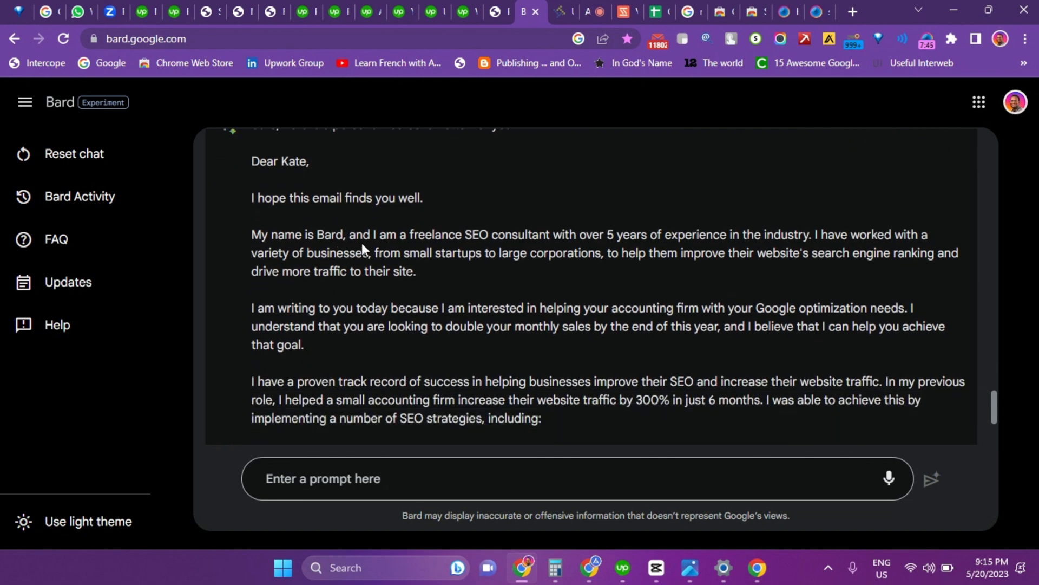
scroll(down, 3)
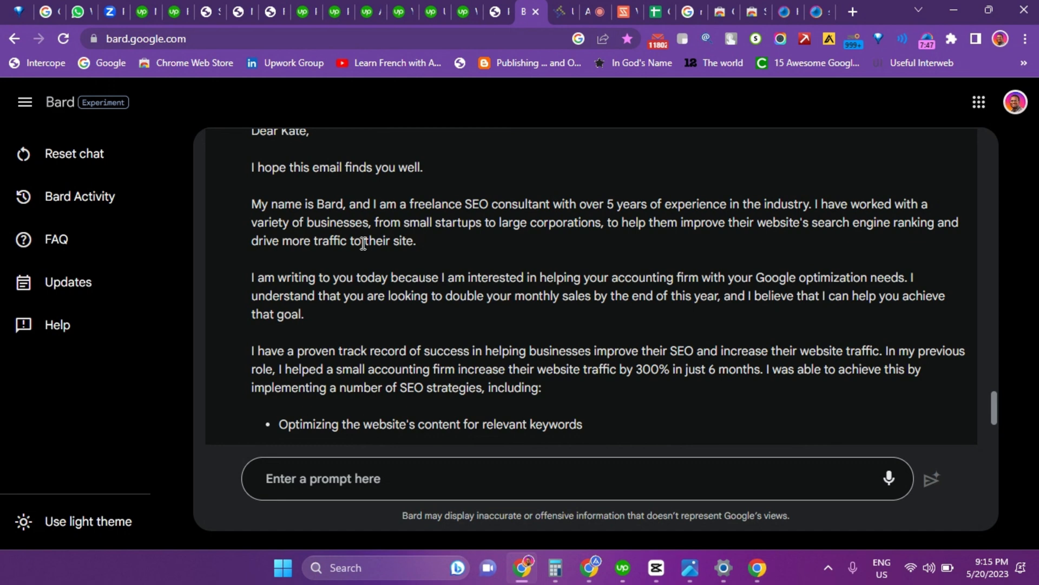
scroll(down, 3)
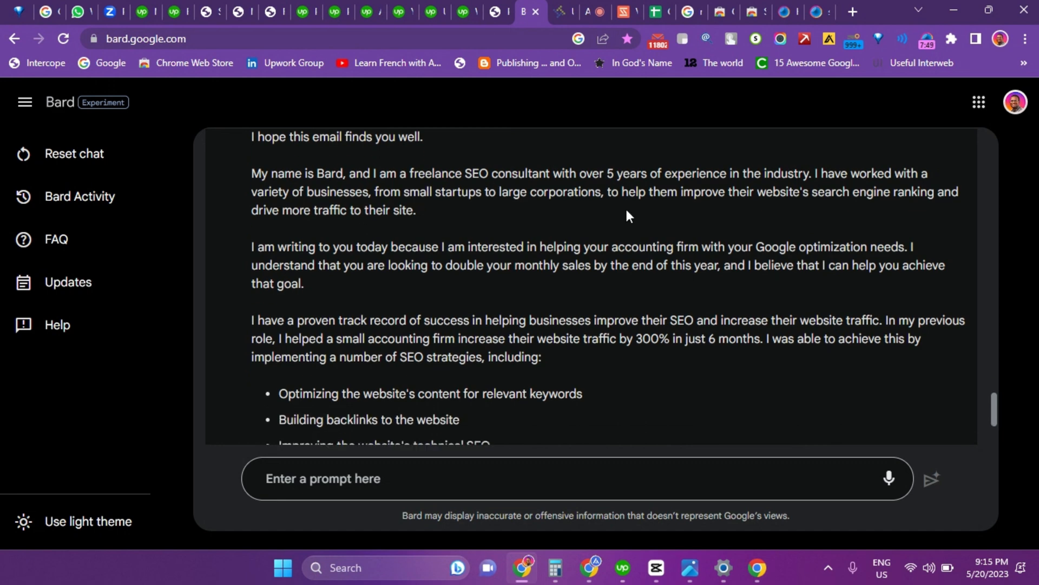
scroll(down, 3)
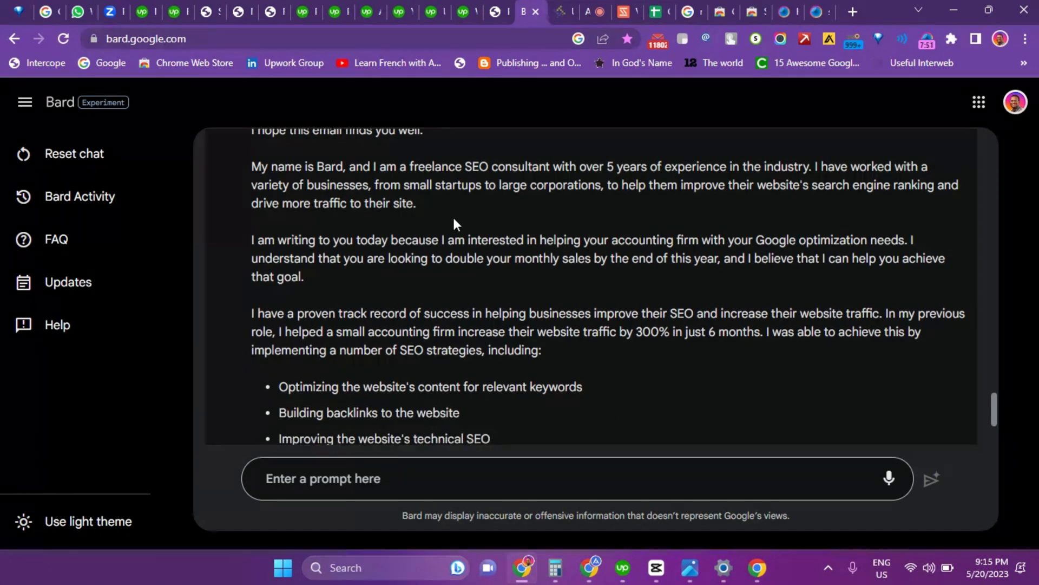
scroll(down, 3)
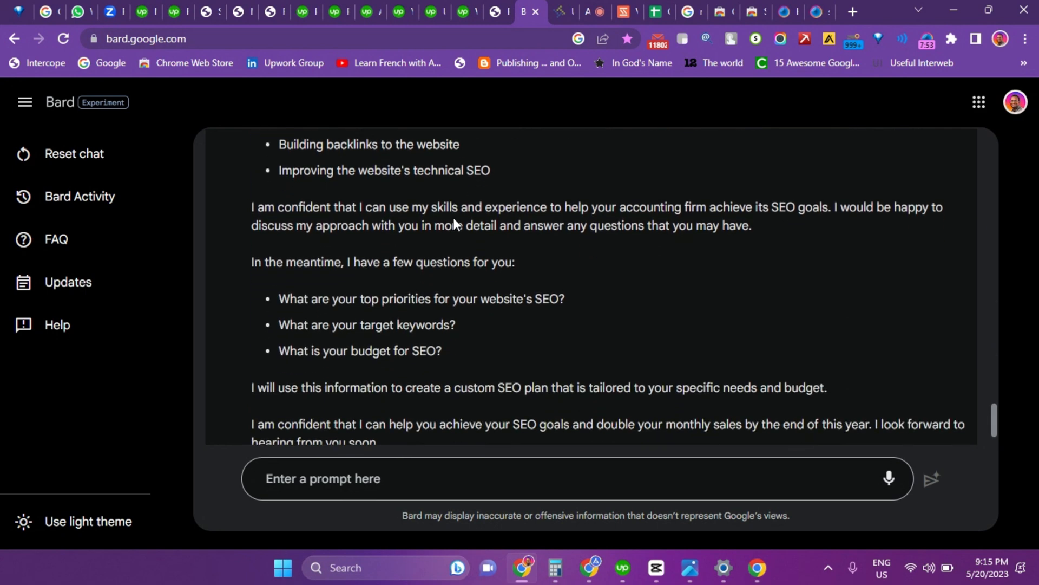
mouse_move(333, 314)
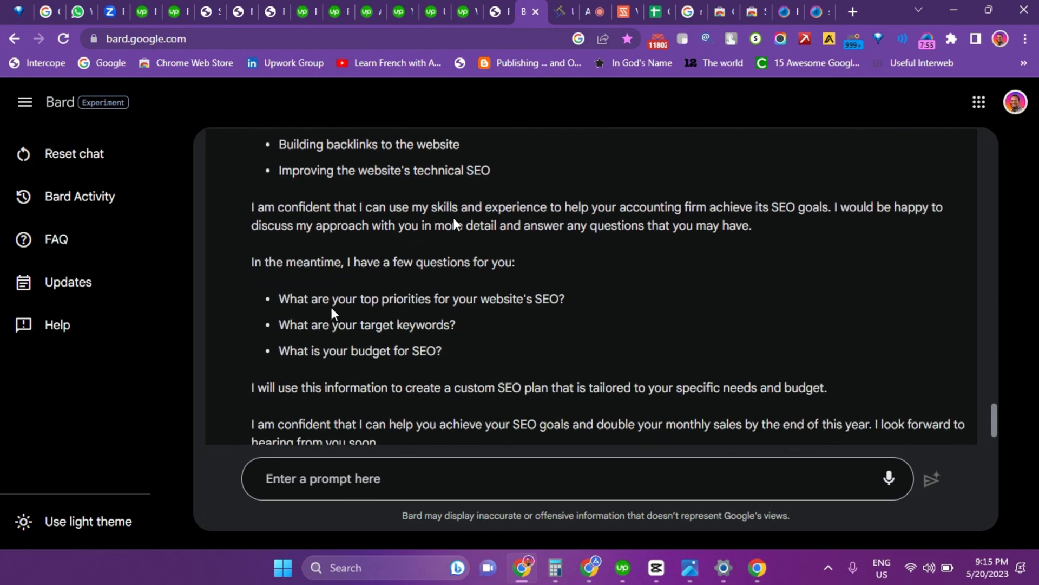
scroll(down, 3)
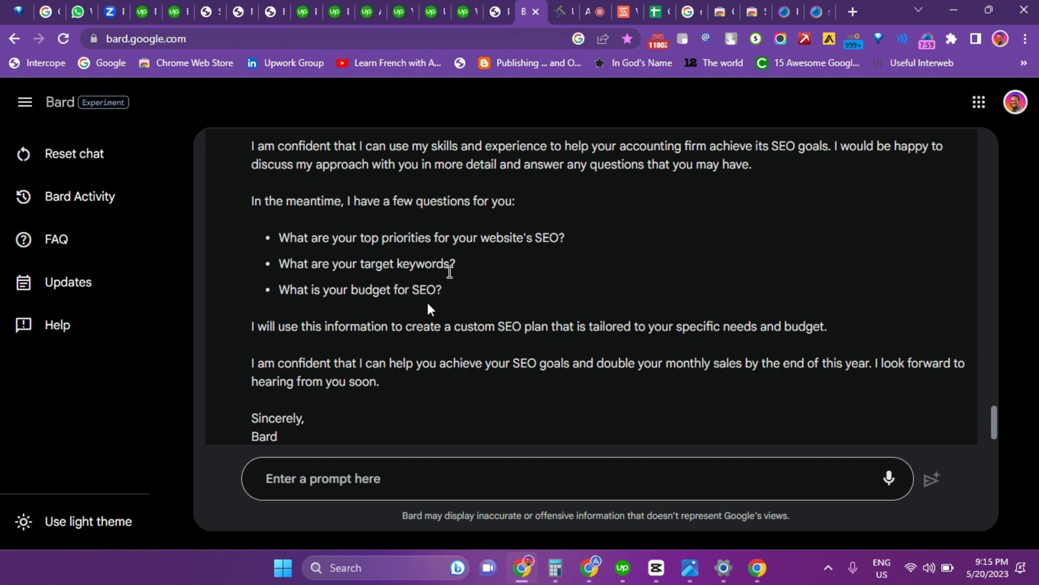
scroll(down, 3)
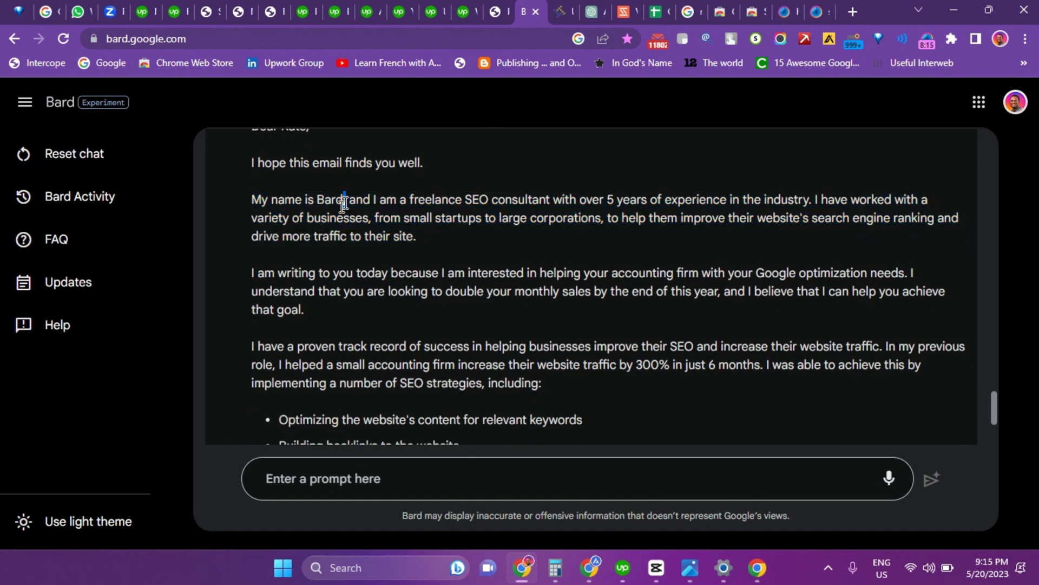
scroll(down, 3)
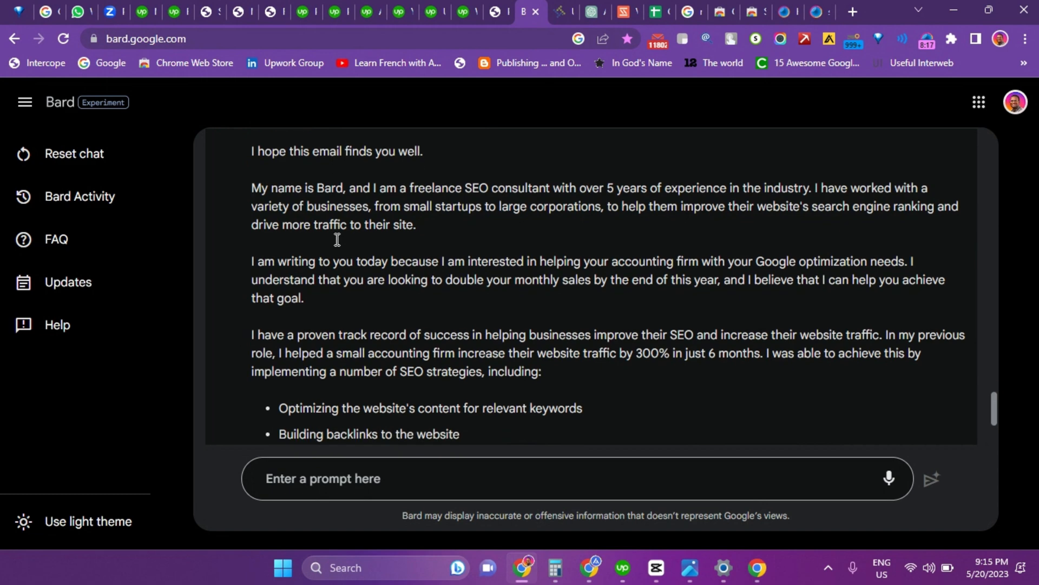
scroll(down, 3)
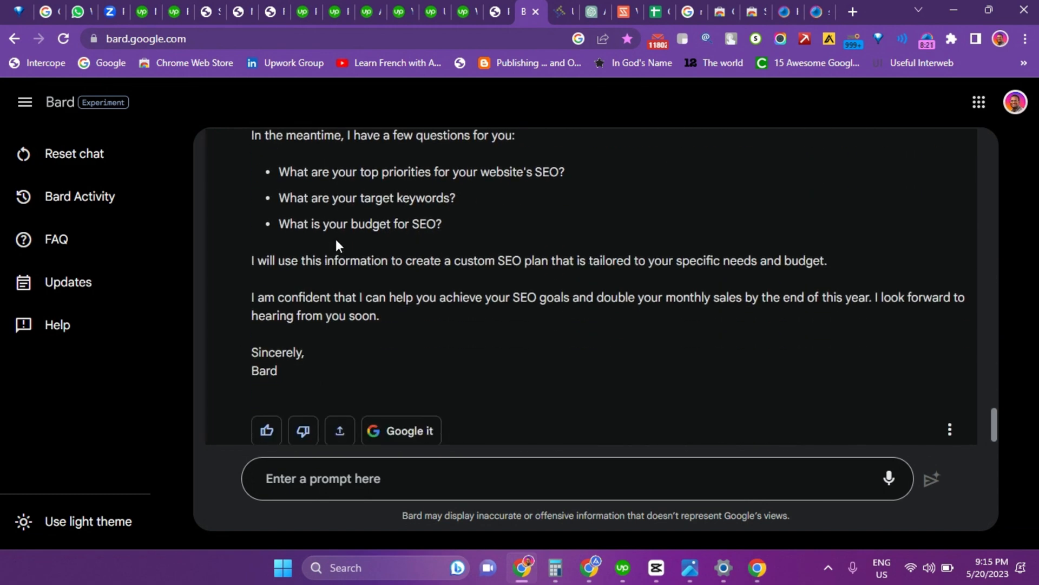
scroll(down, 3)
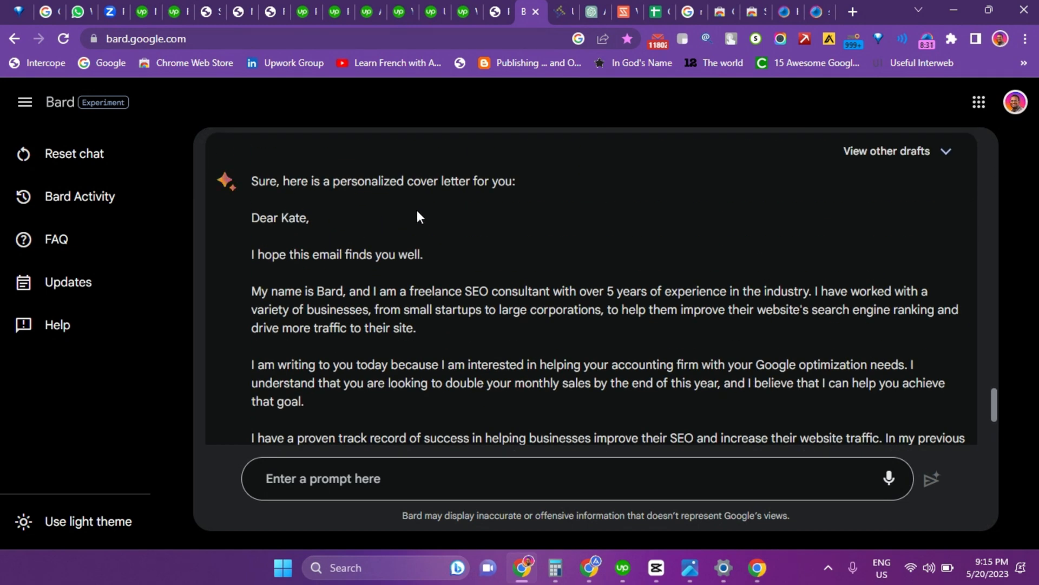
mouse_move(580, 5)
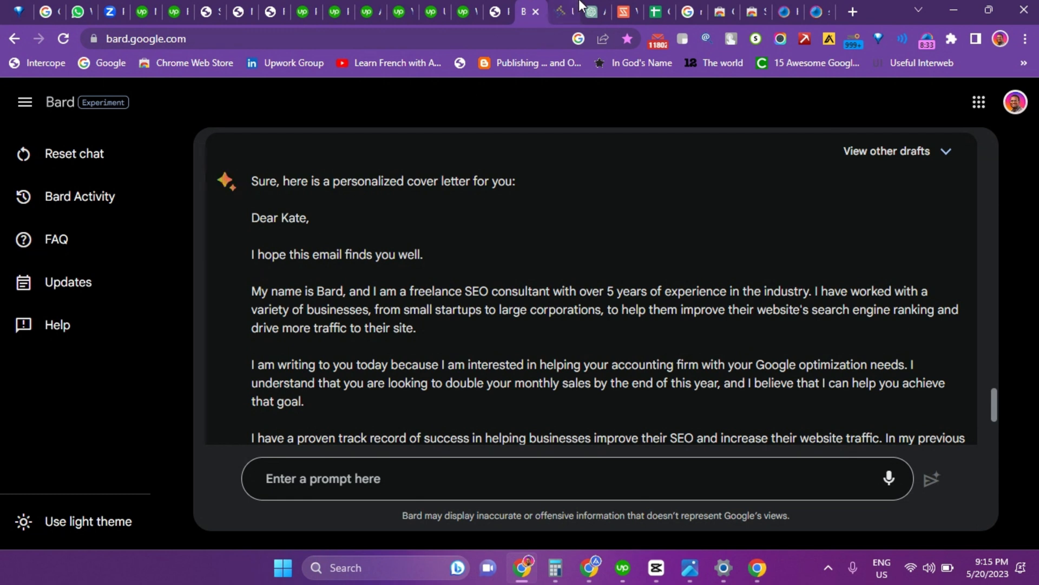
mouse_move(594, 7)
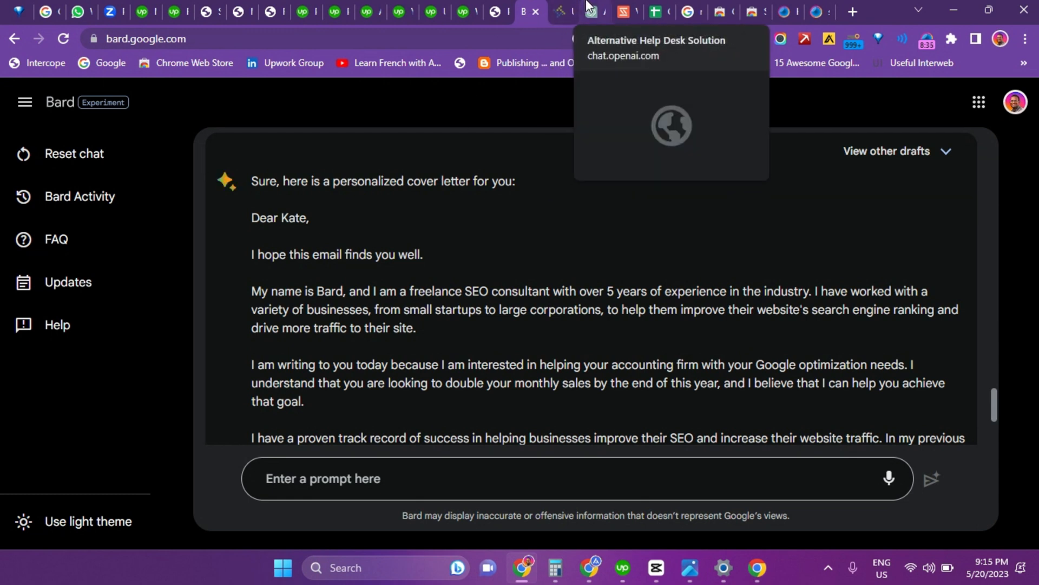
mouse_move(898, 21)
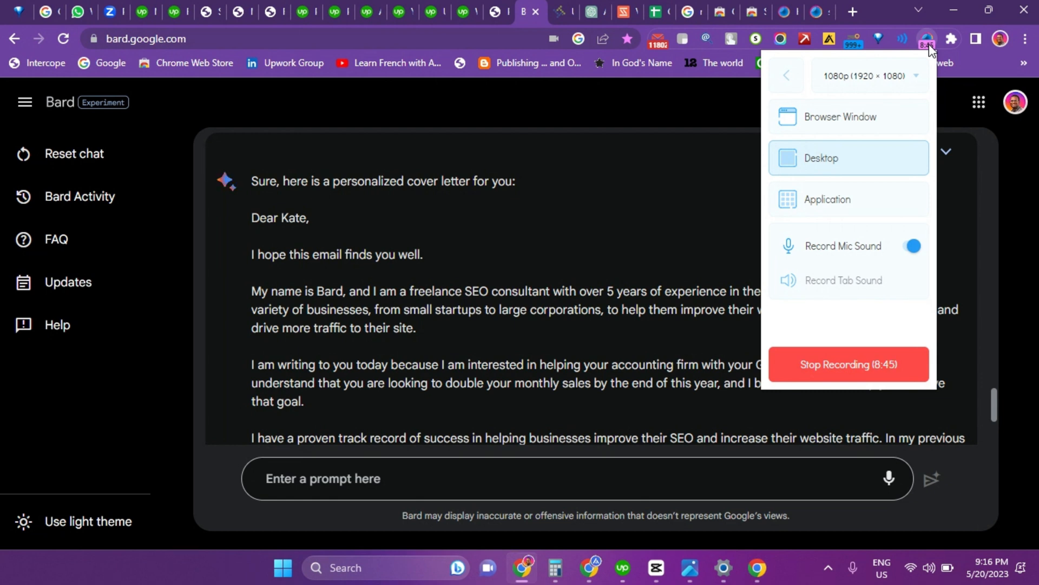
mouse_move(859, 102)
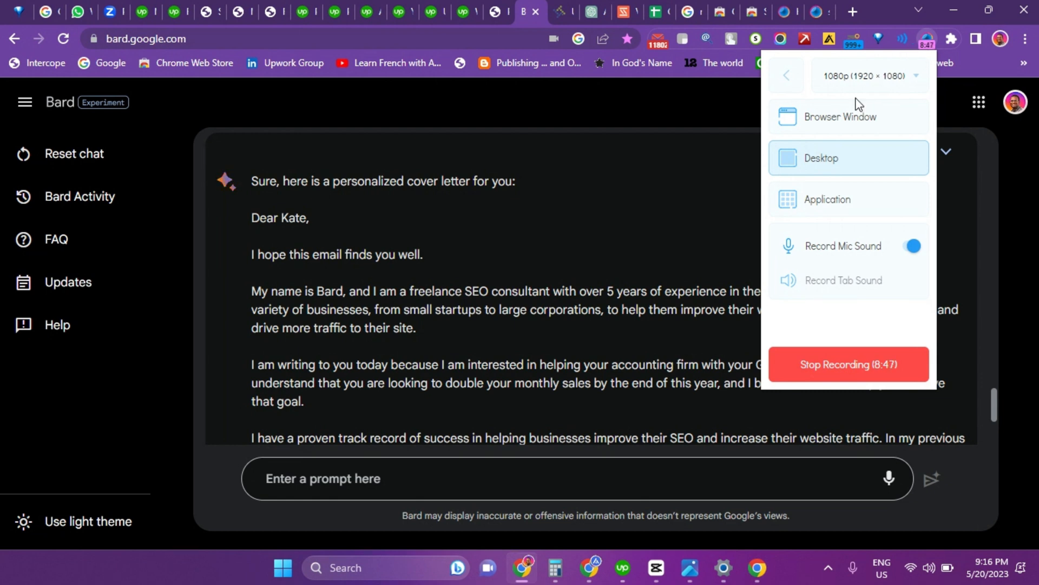